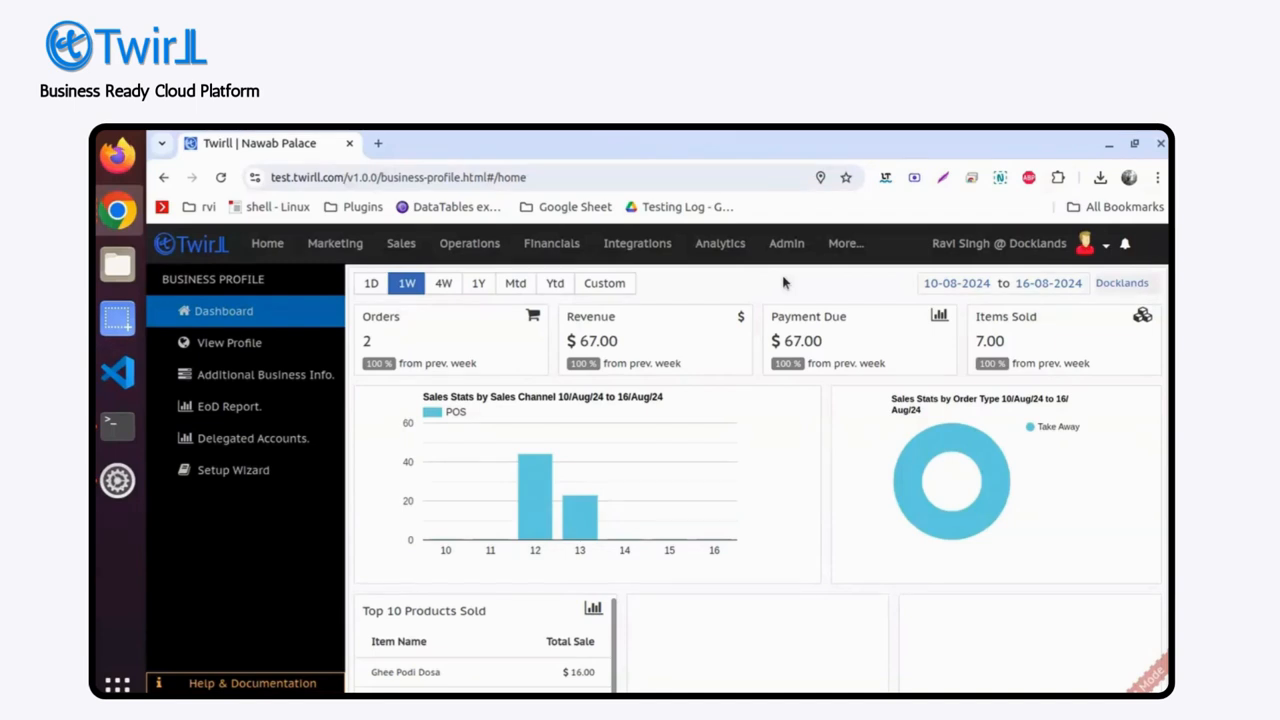
pyautogui.moveTo(469, 243)
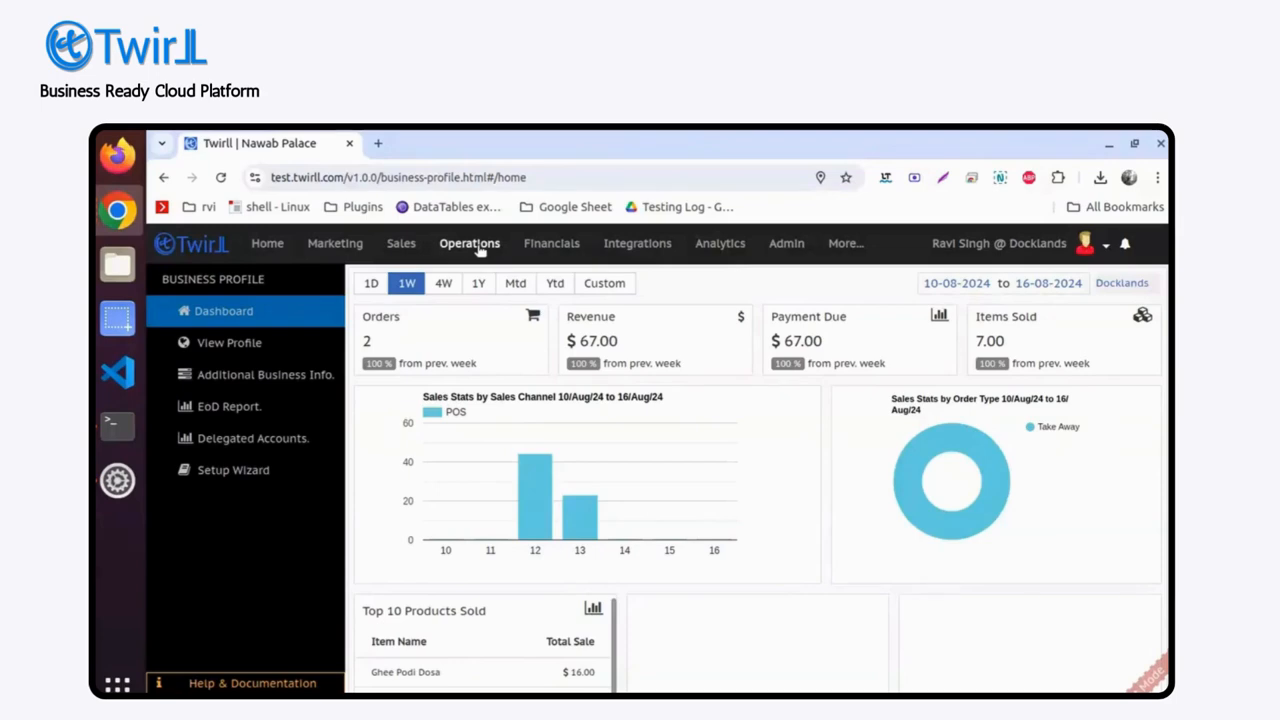
# Open Operations to show the Manage Item options: overview, adding items and stock updates
pyautogui.click(469, 243)
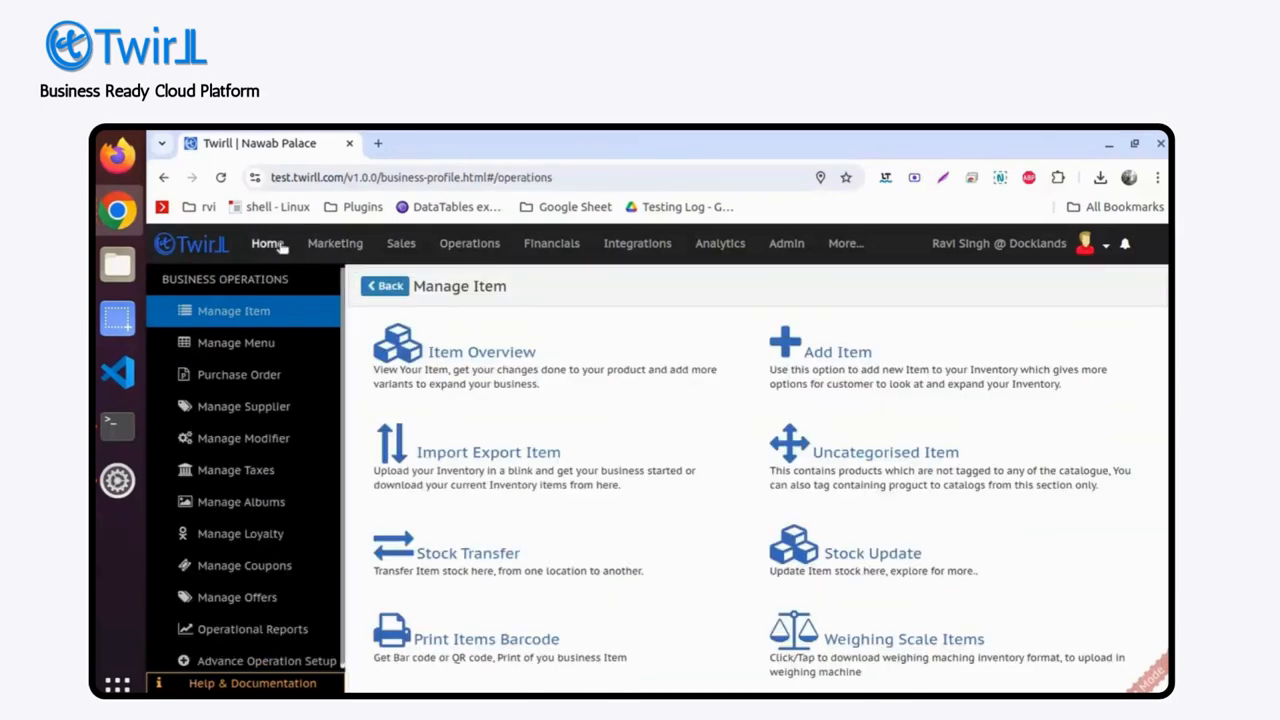
pyautogui.click(267, 243)
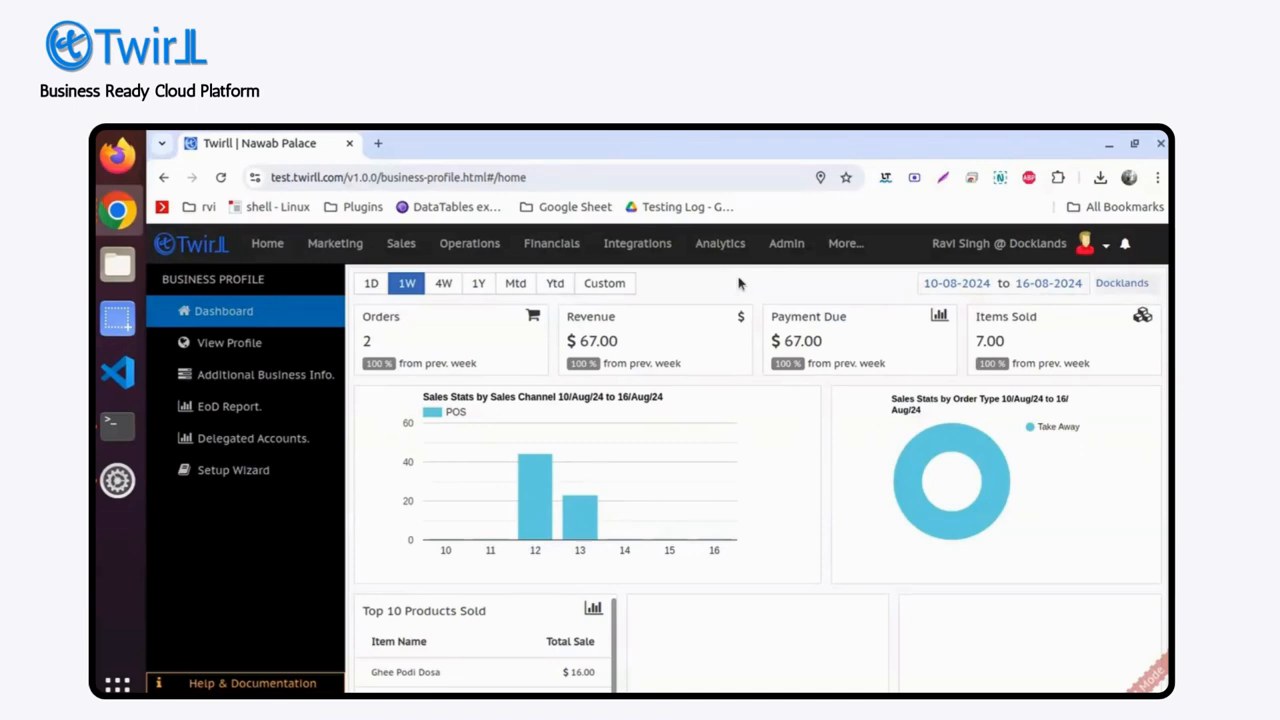
pyautogui.moveTo(335, 243)
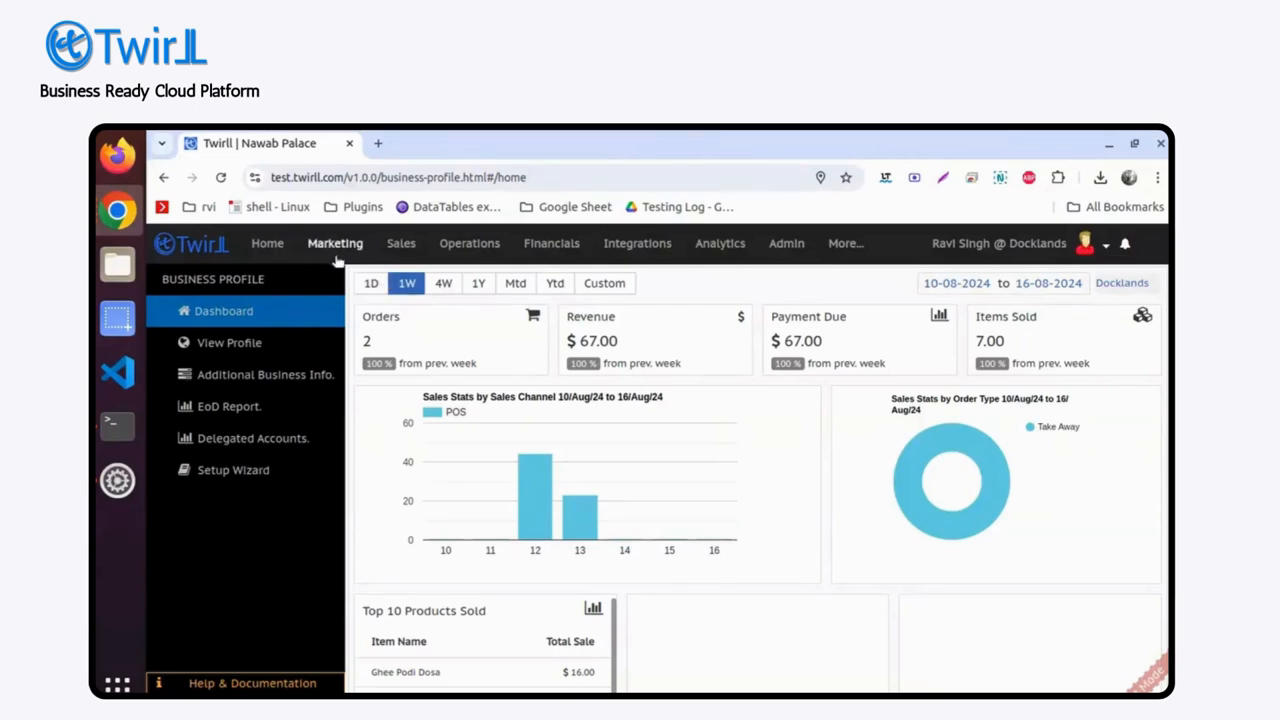
pyautogui.moveTo(770, 288)
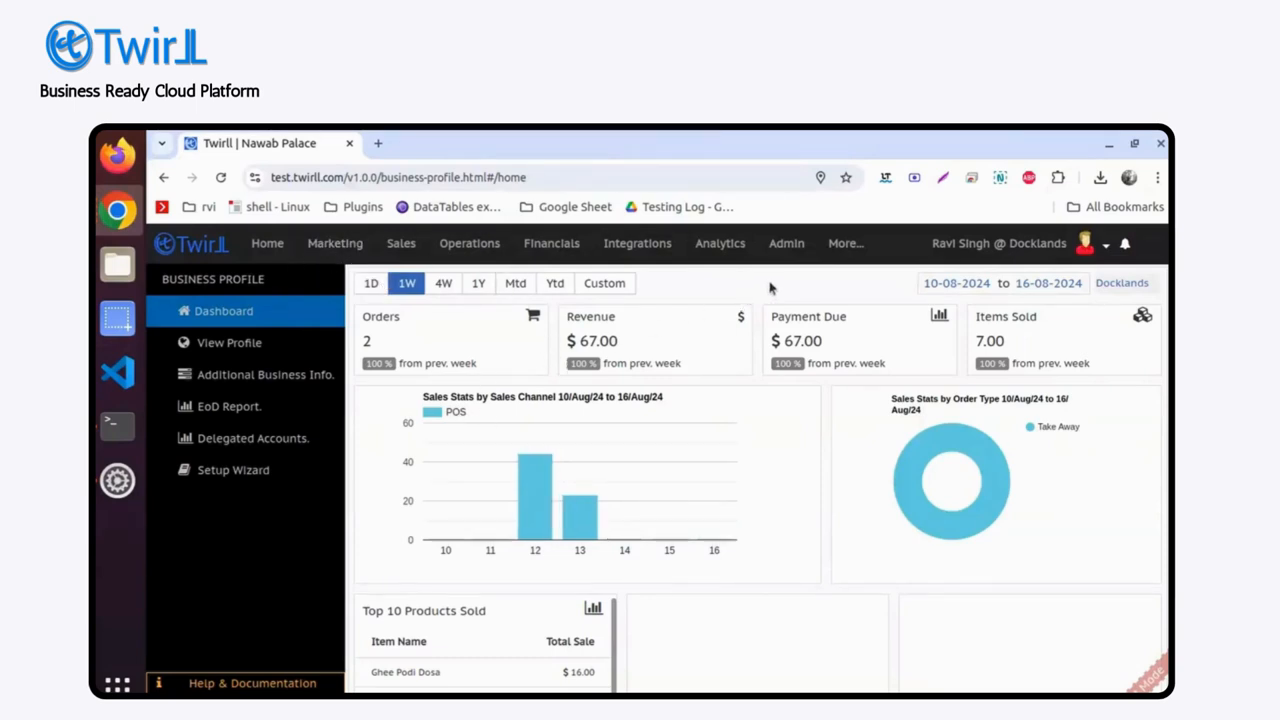
pyautogui.moveTo(469, 243)
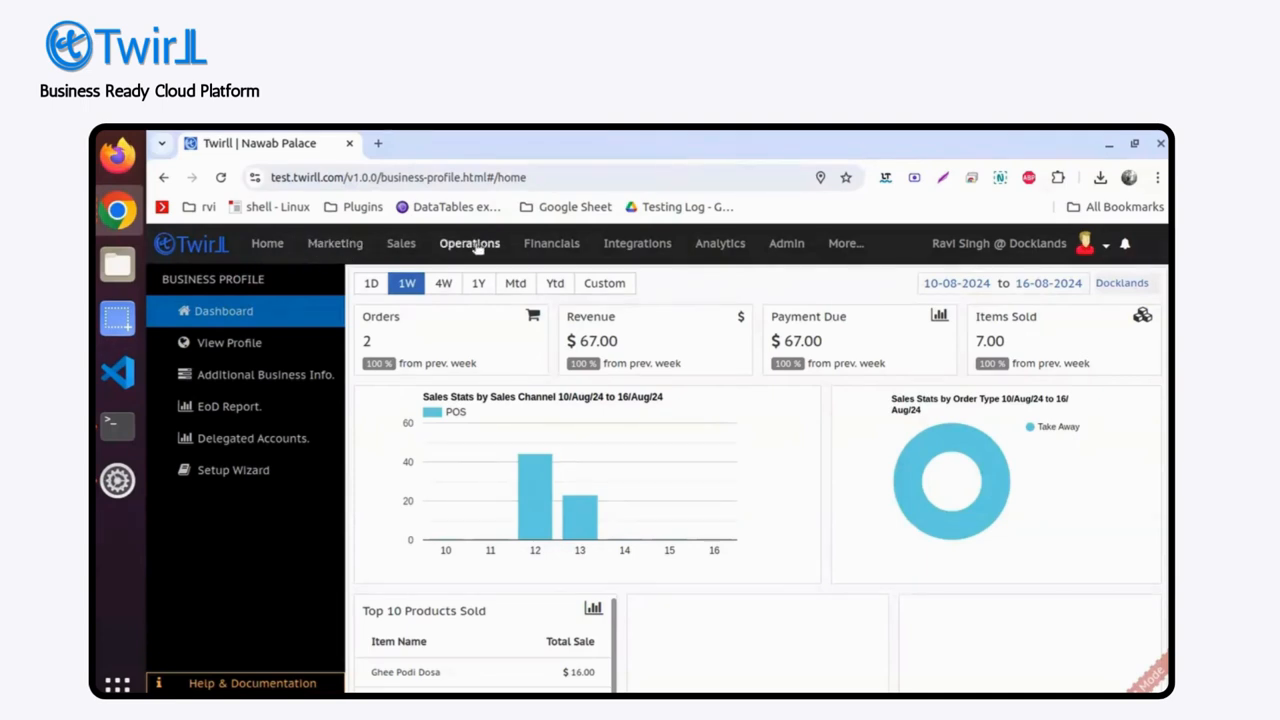
pyautogui.click(469, 243)
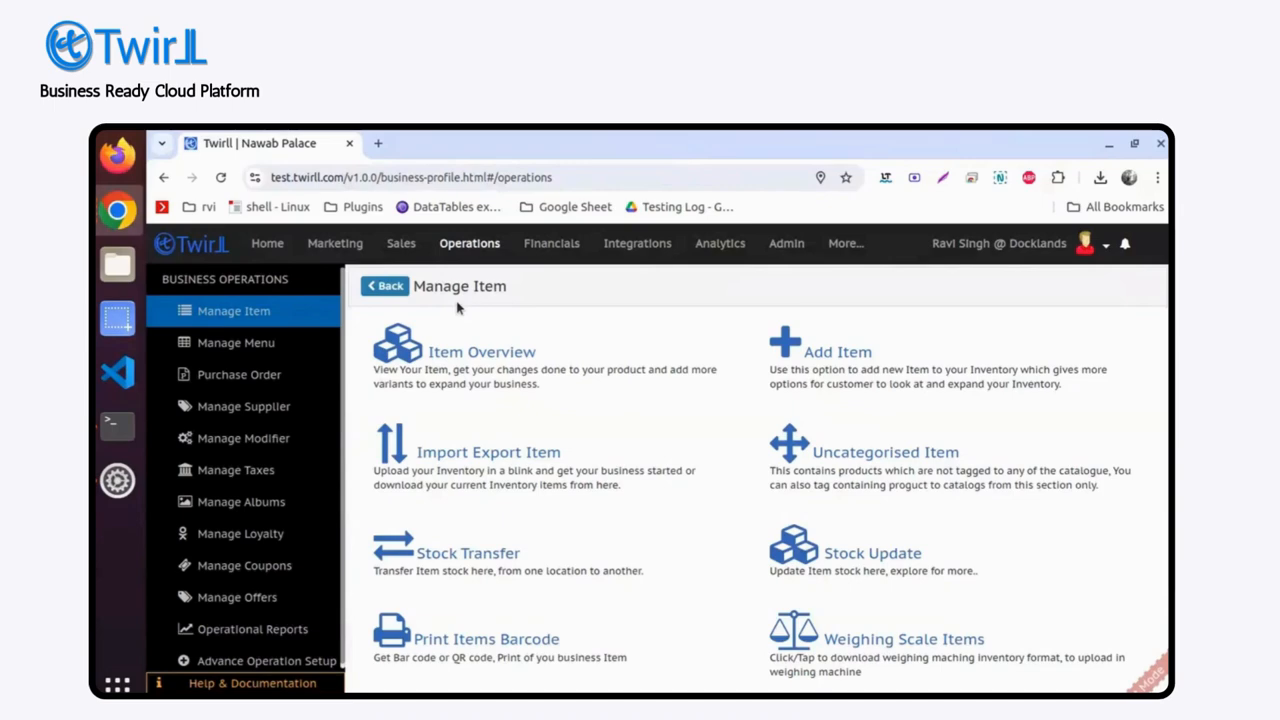
pyautogui.moveTo(688, 470)
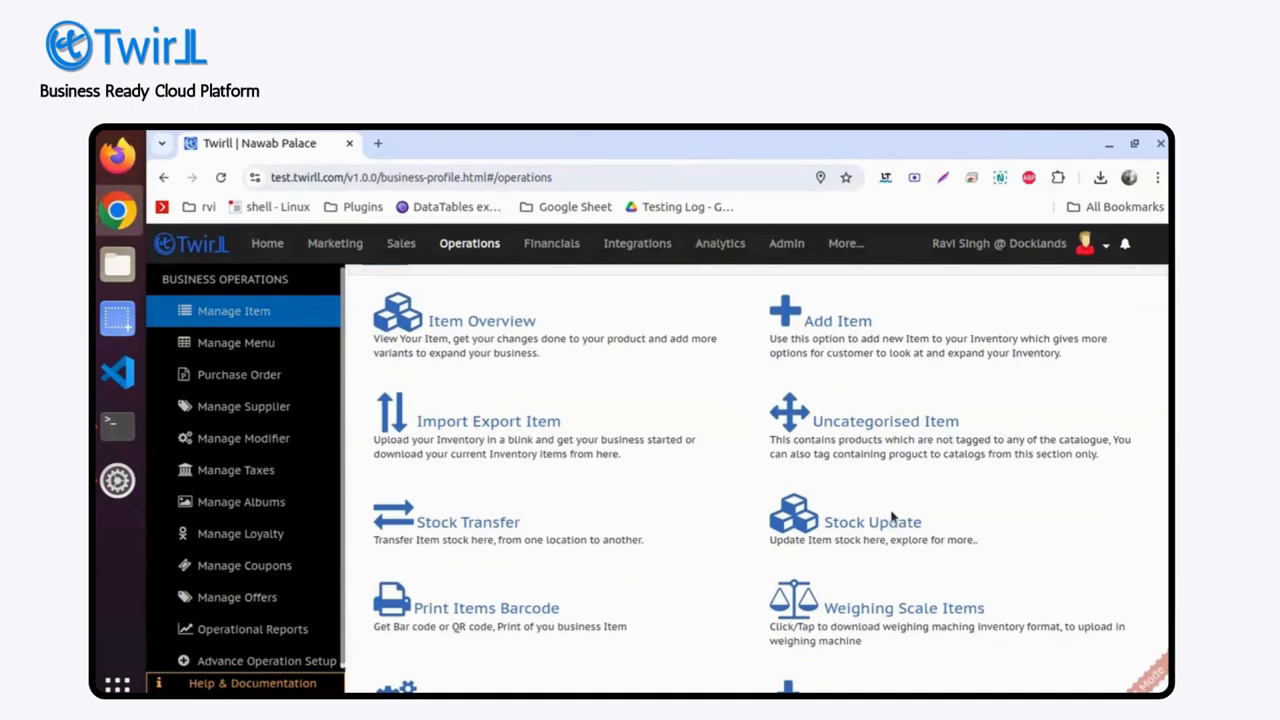
pyautogui.click(872, 521)
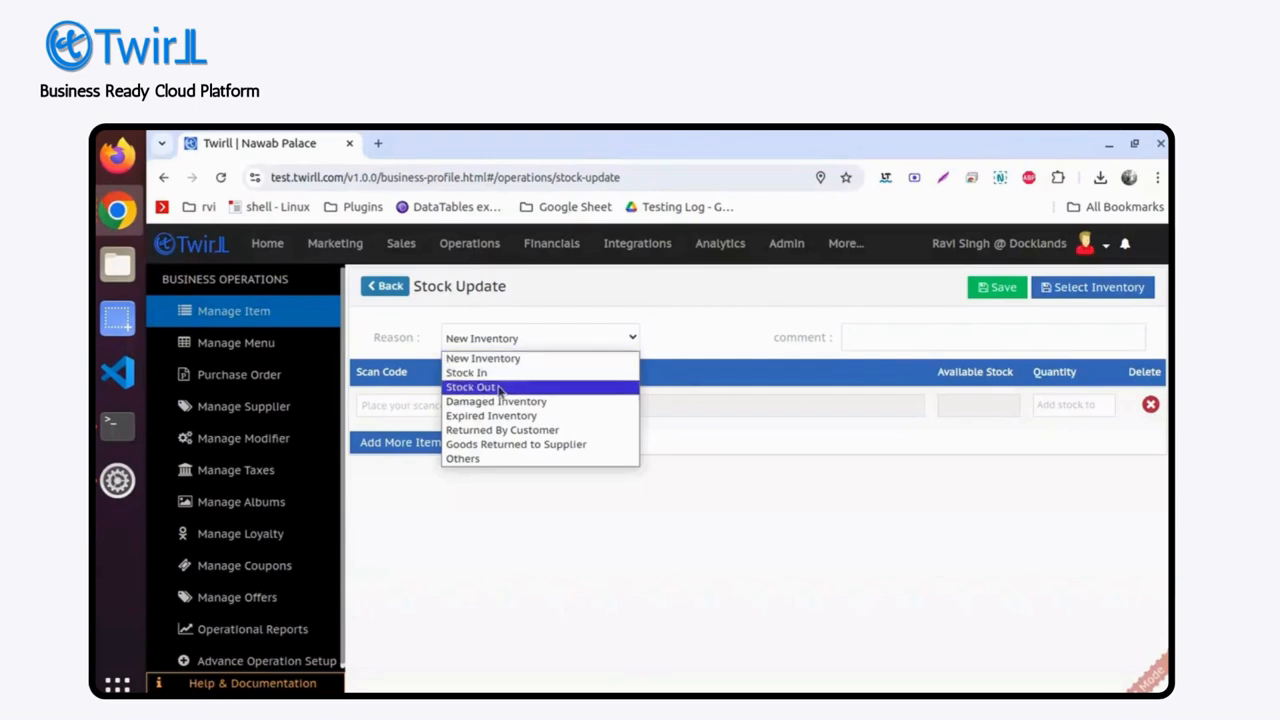
pyautogui.moveTo(720, 337)
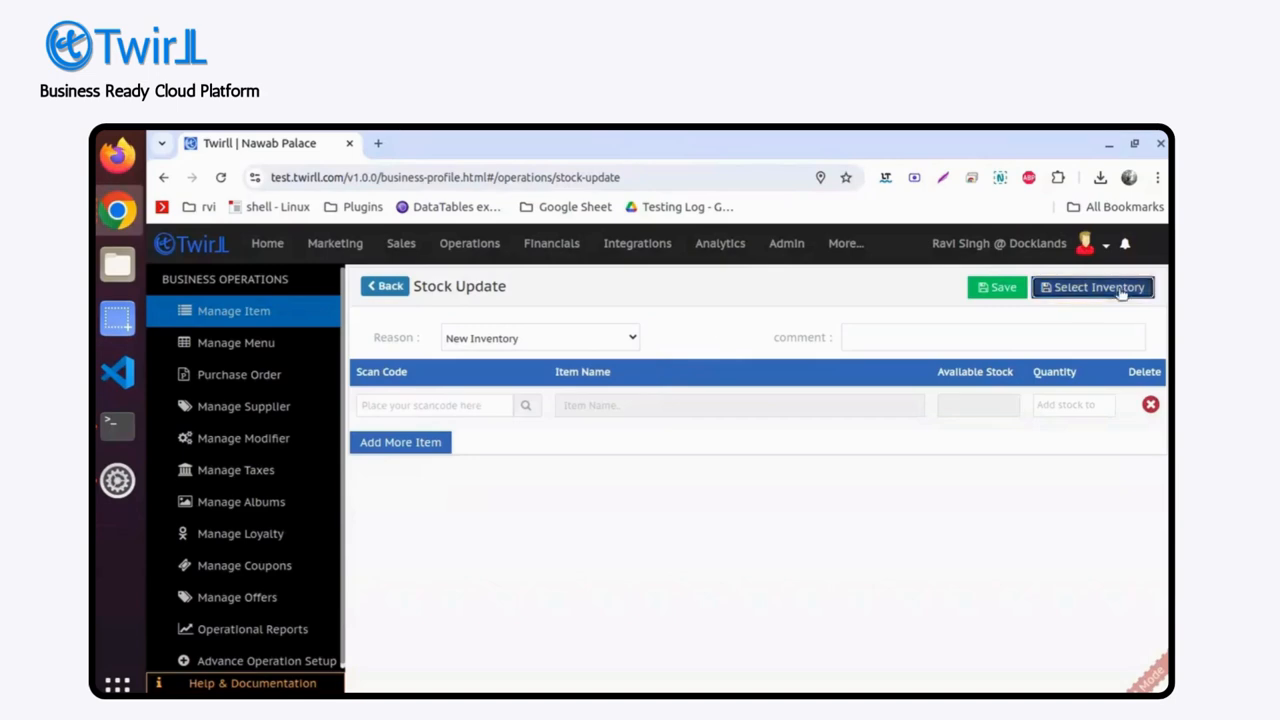
pyautogui.click(1092, 287)
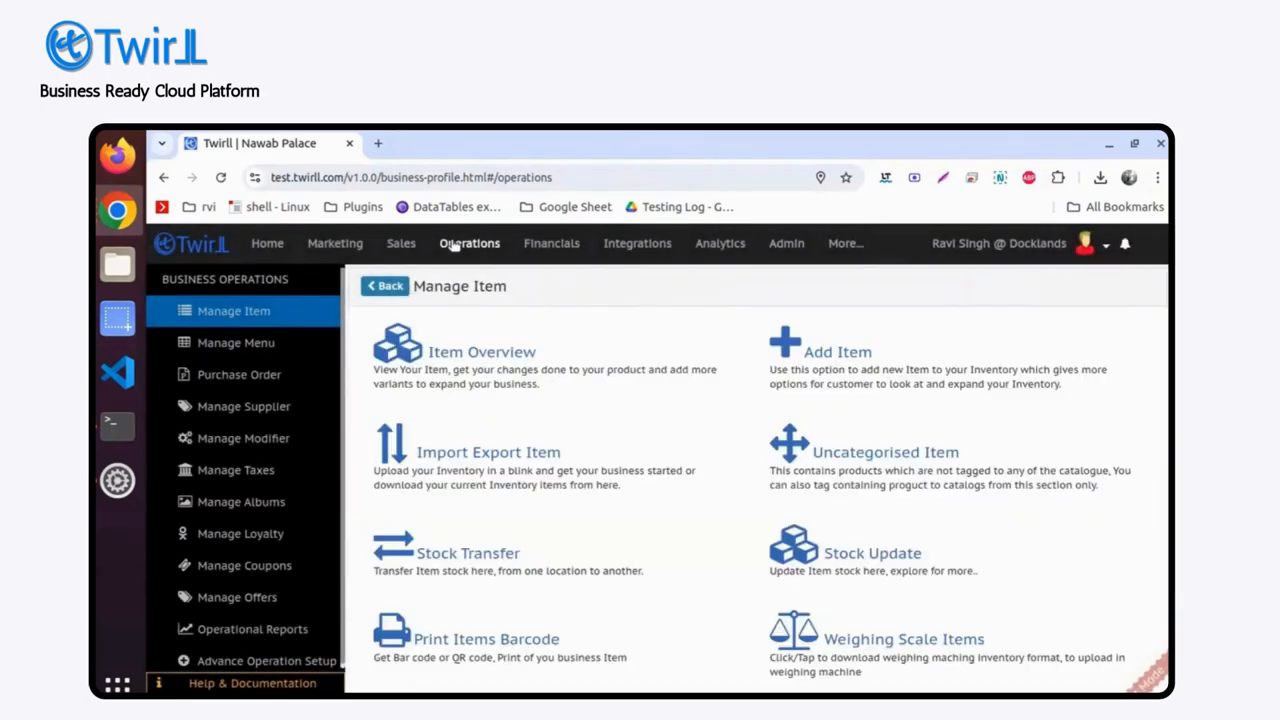
# Open Item Overview and scroll the menu item list to find Green Salad
pyautogui.click(481, 351)
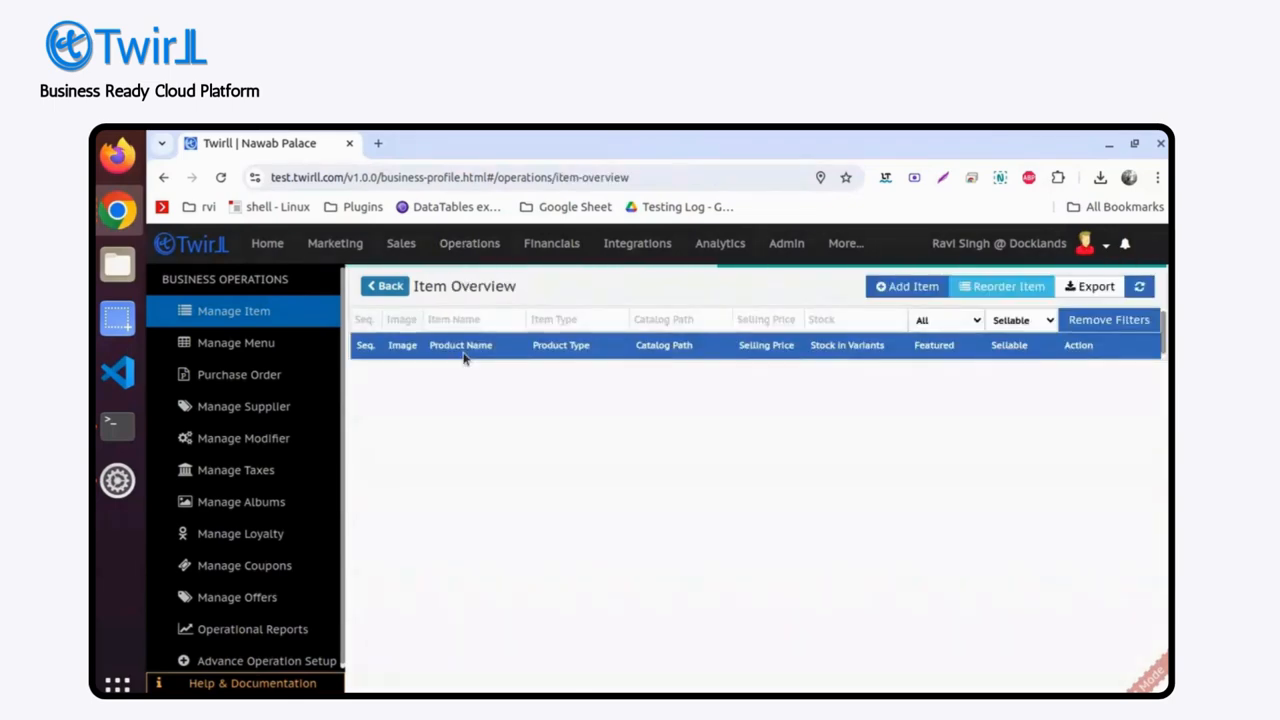
pyautogui.click(384, 286)
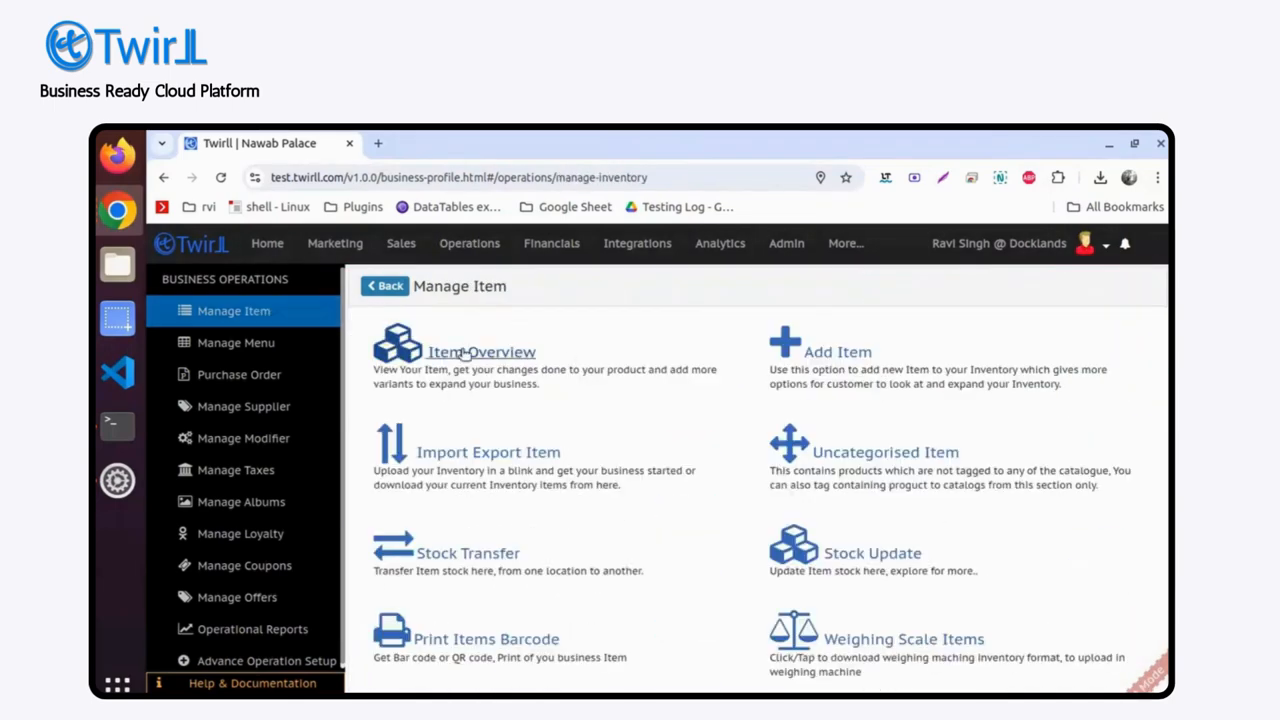
pyautogui.click(481, 351)
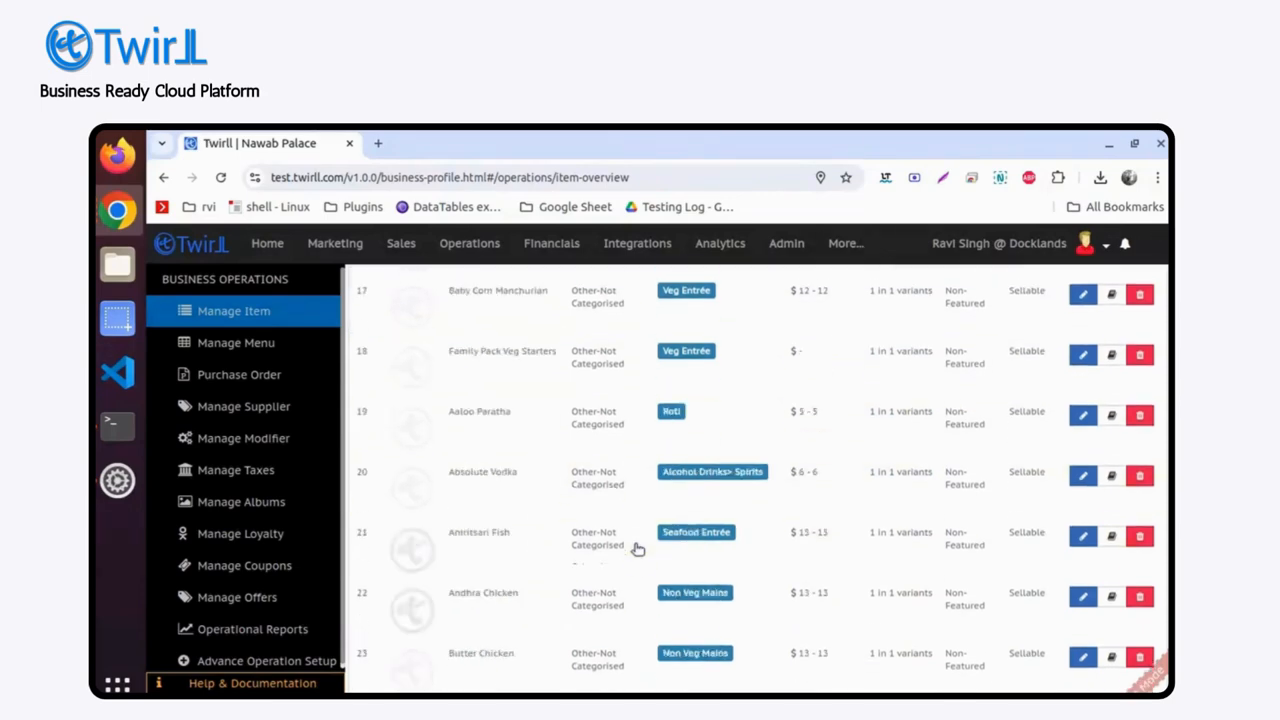
pyautogui.scroll(-3)
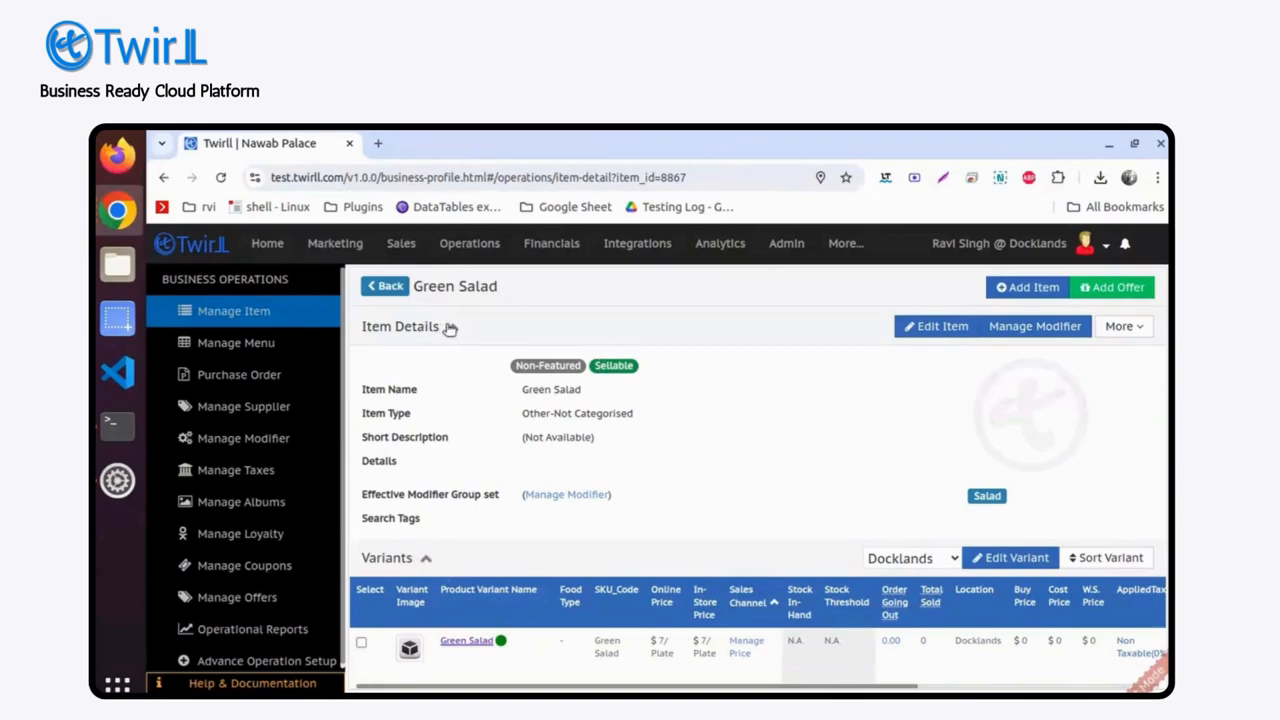
# Collapse Item Details, expand Variants and open the Green Salad variant (selling price 7)
pyautogui.click(451, 326)
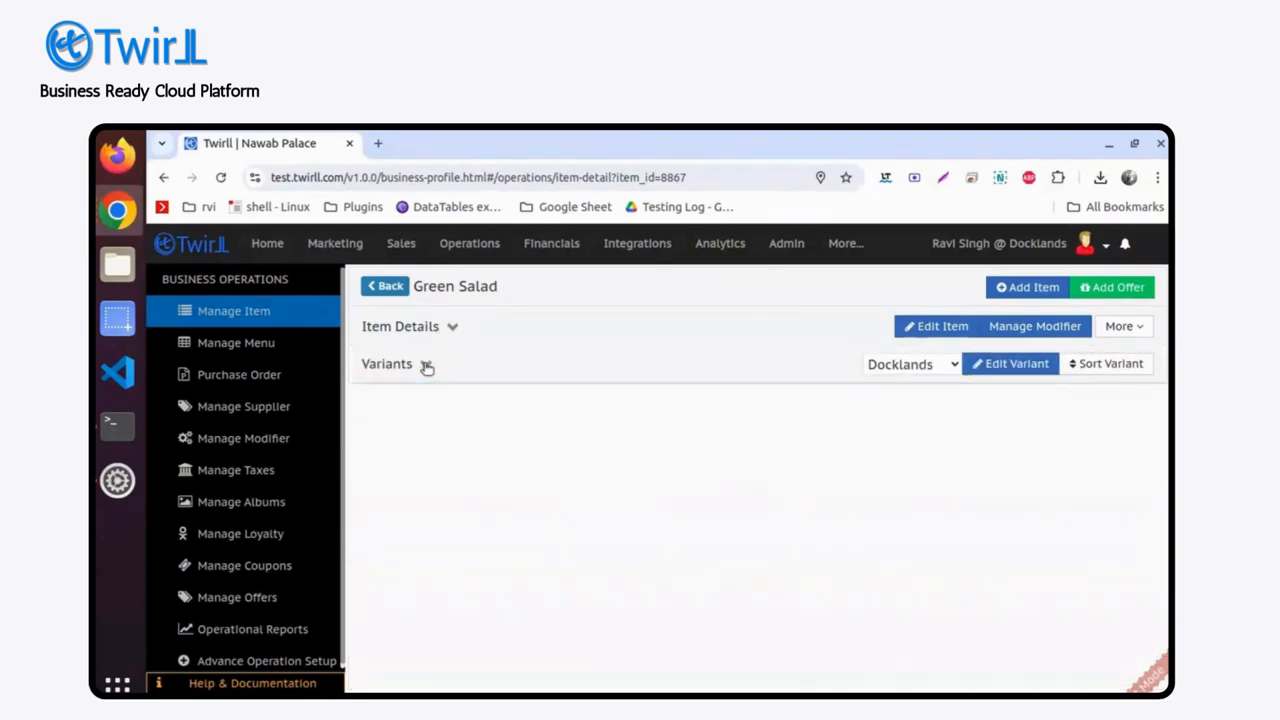
pyautogui.click(425, 363)
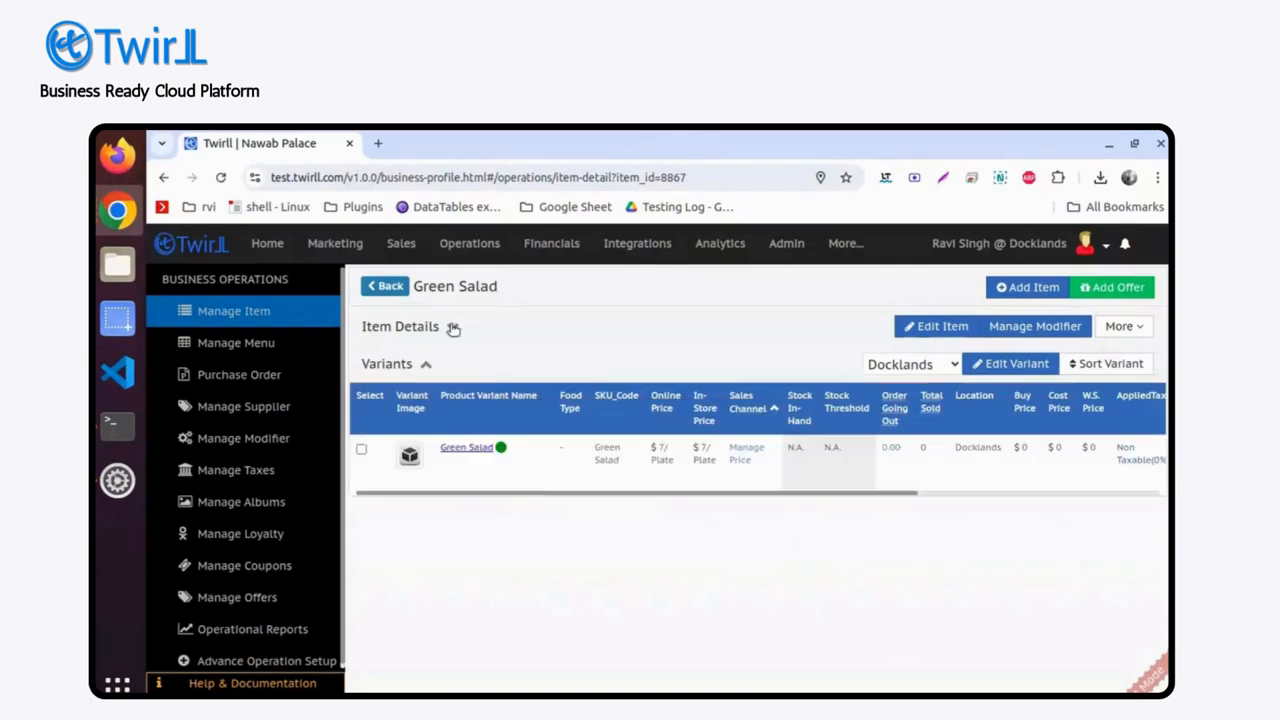
pyautogui.click(452, 326)
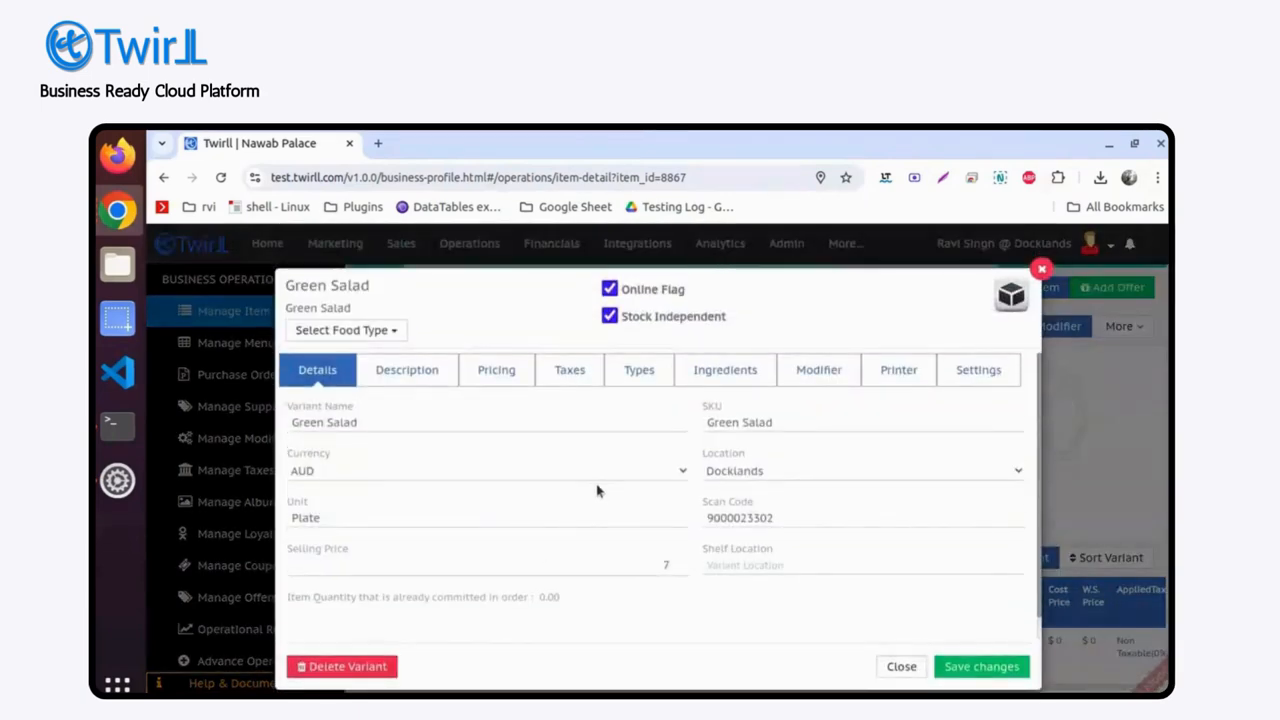
pyautogui.moveTo(757, 505)
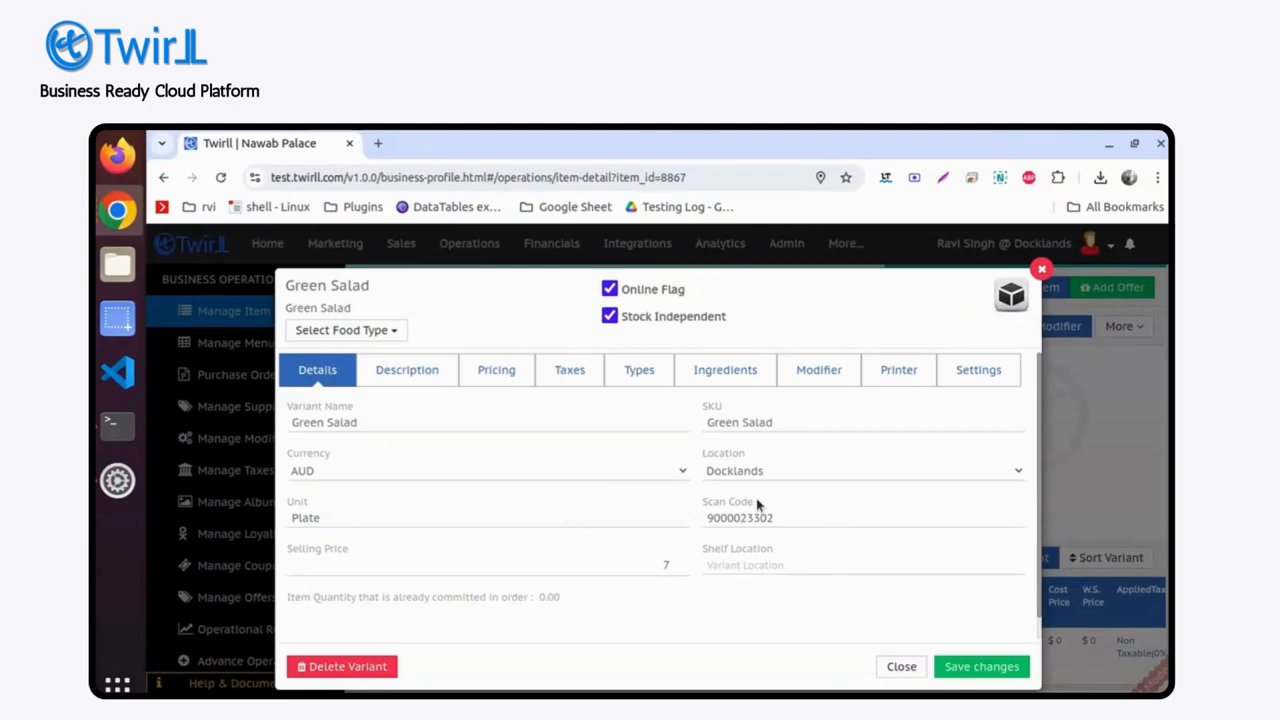
# Review the Green Salad variant's description and pricing fields, close unsaved, and go back
pyautogui.click(440, 421)
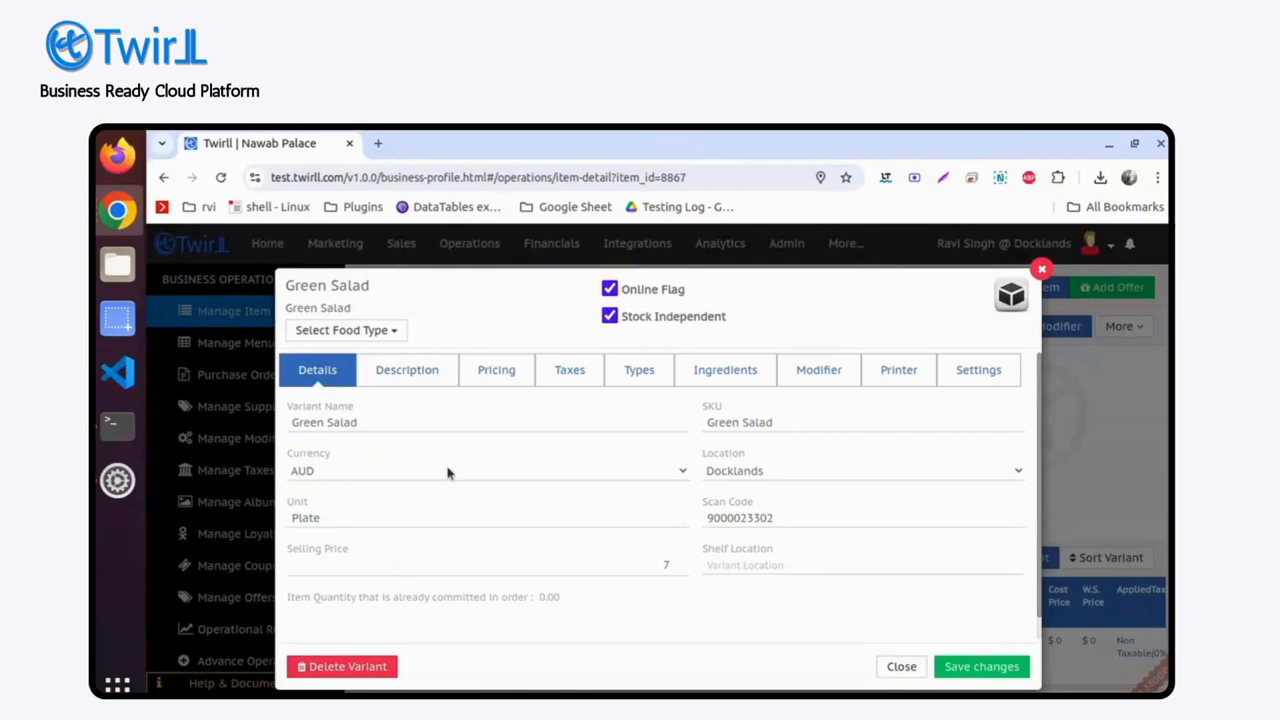
pyautogui.click(420, 422)
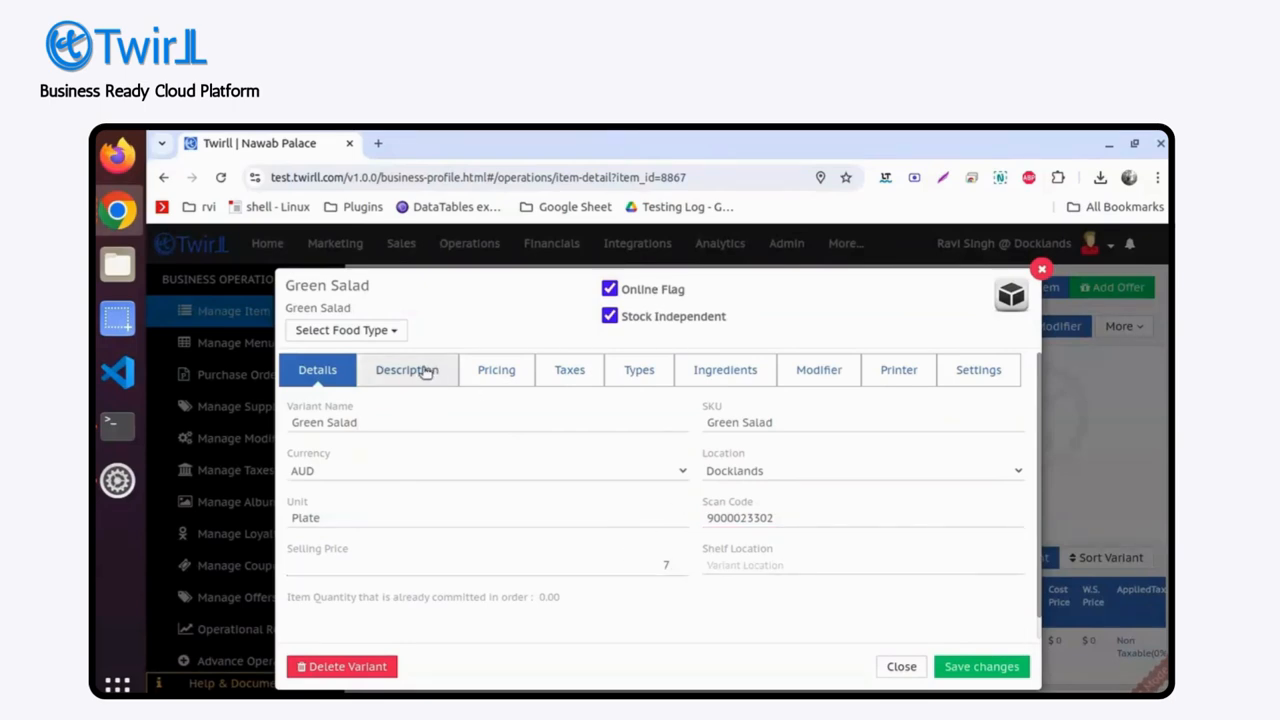
pyautogui.click(406, 369)
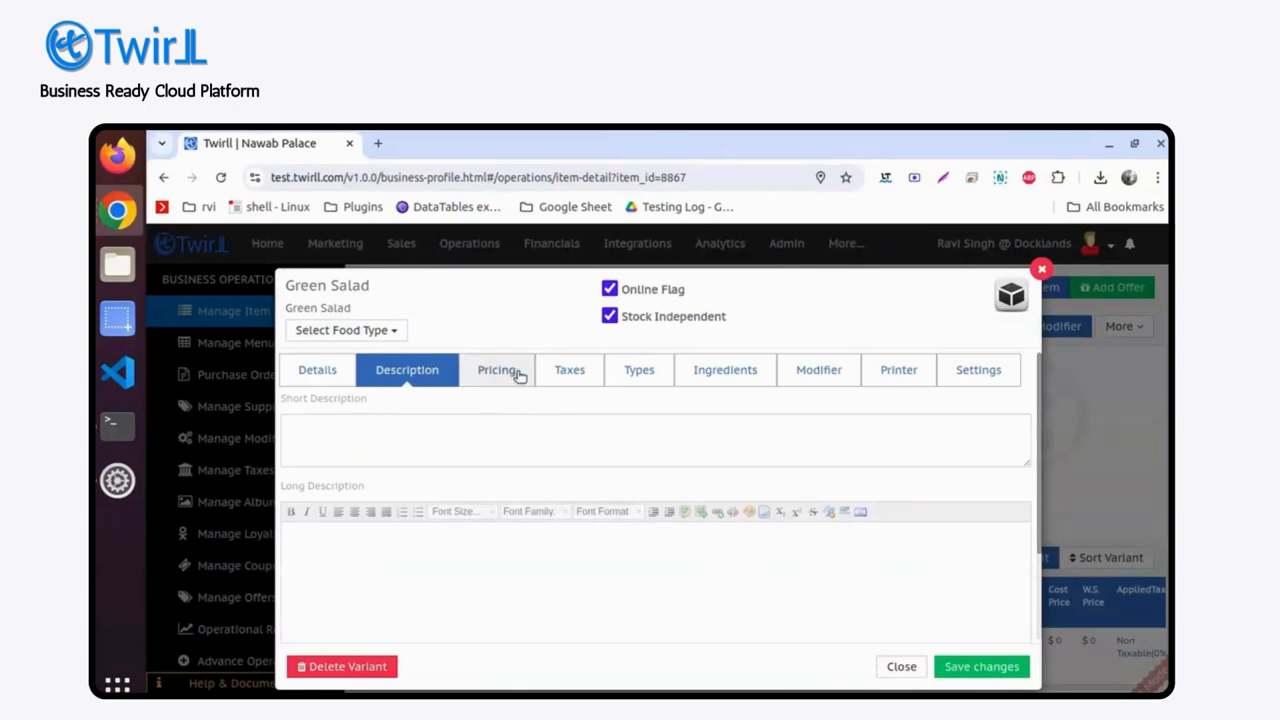
pyautogui.click(496, 369)
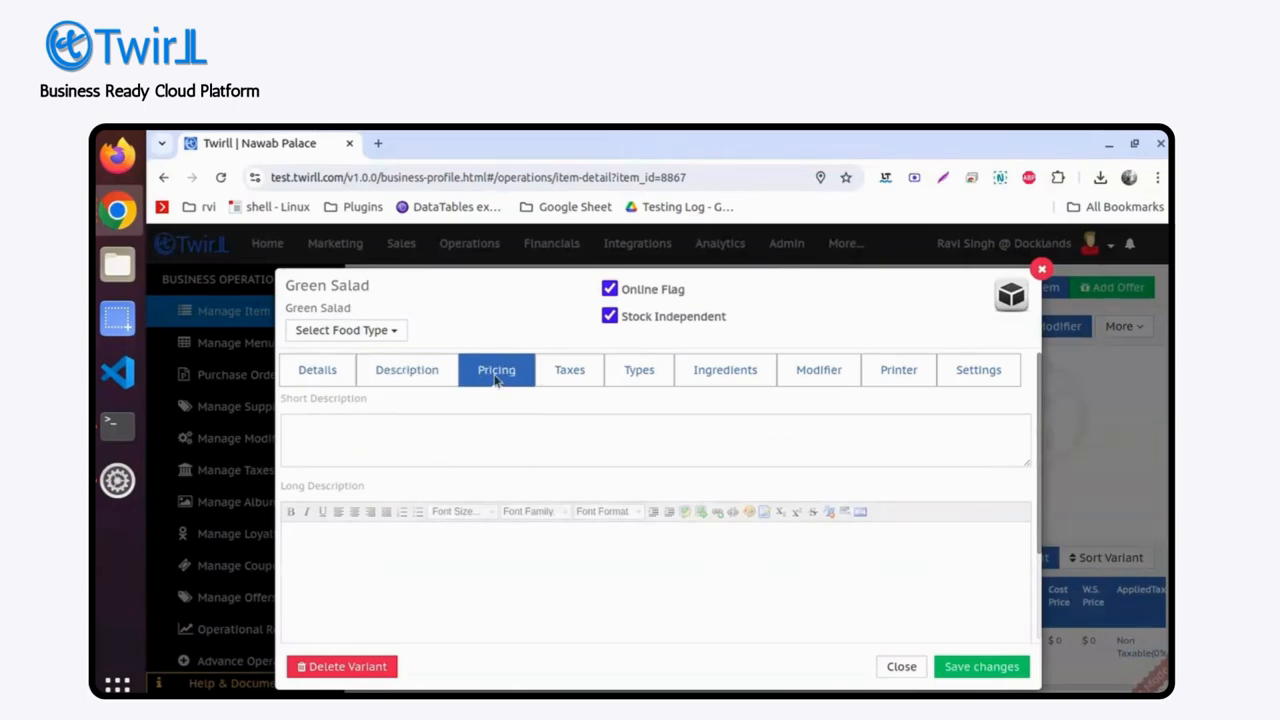
pyautogui.click(496, 369)
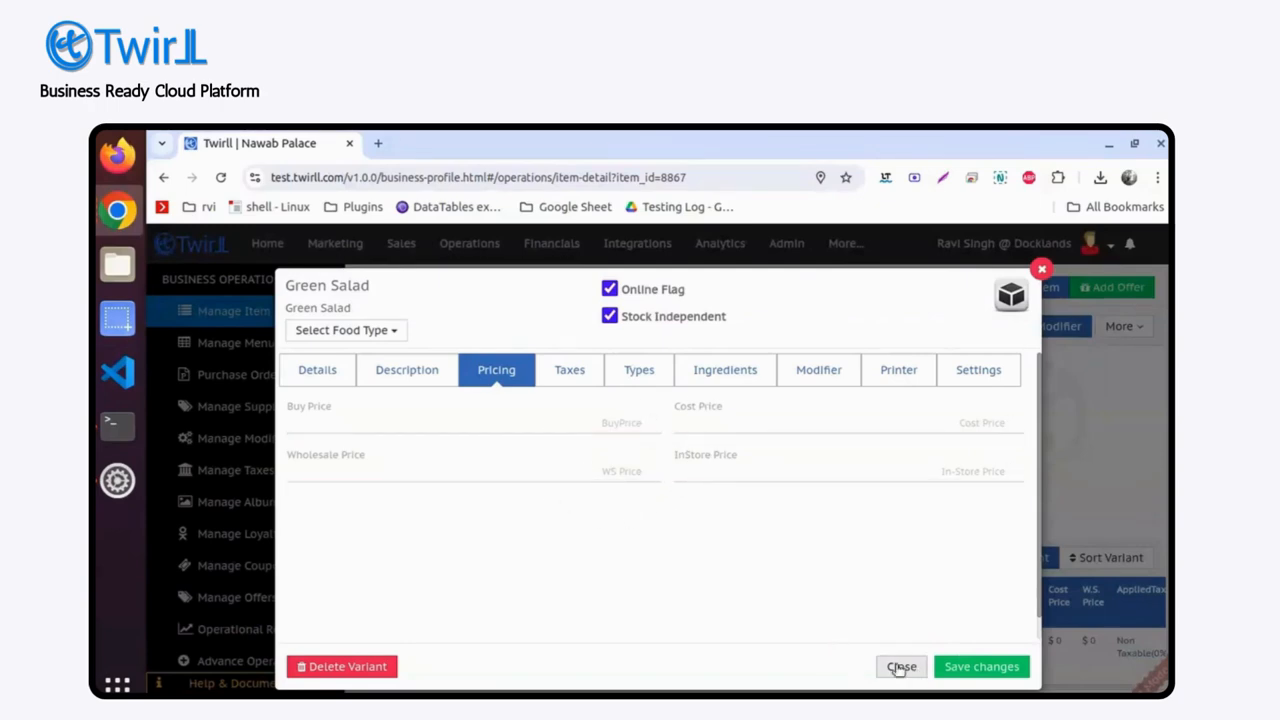
pyautogui.click(901, 666)
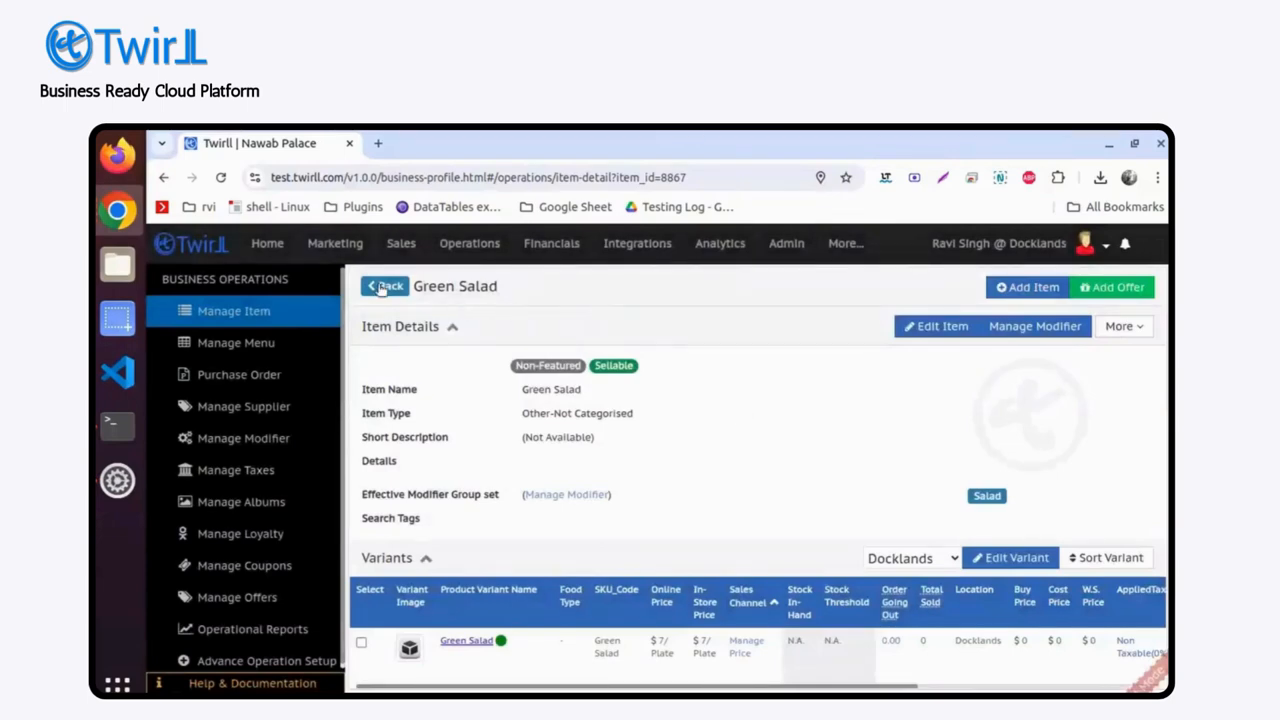
pyautogui.click(385, 286)
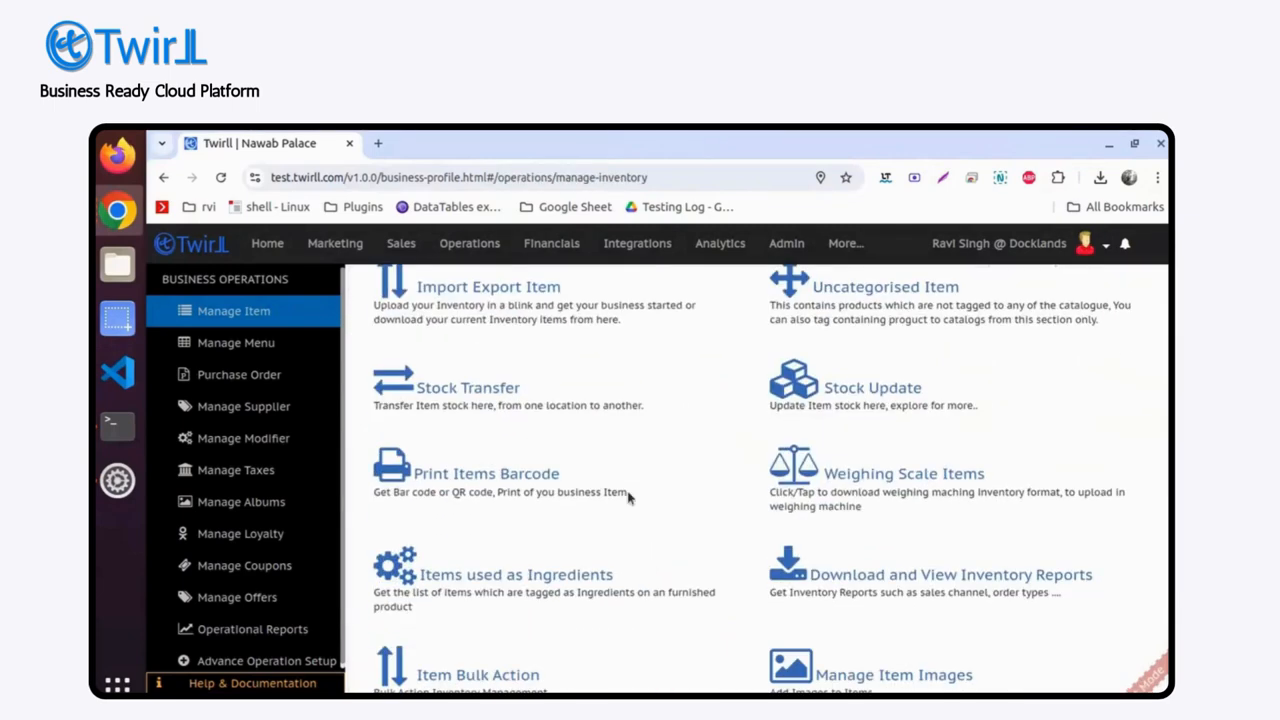
pyautogui.moveTo(477, 675)
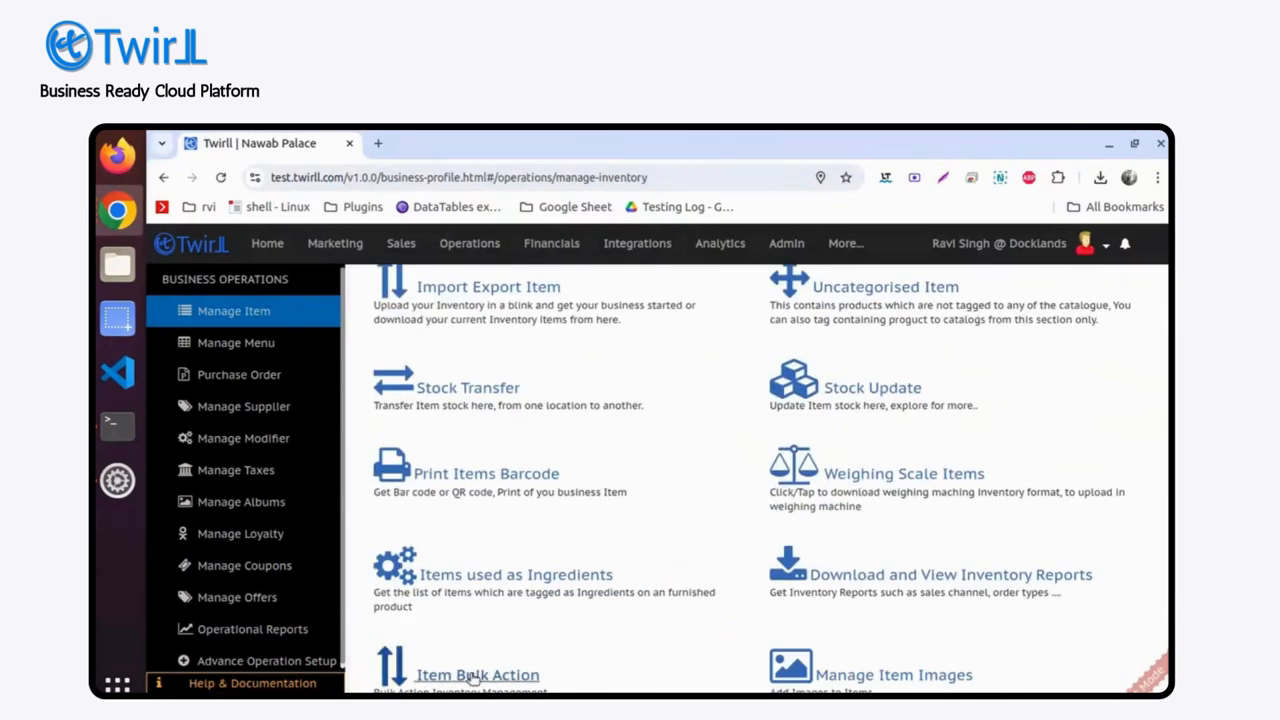
# Open Item Bulk Action to reach price updates and product appearance uploads
pyautogui.click(477, 675)
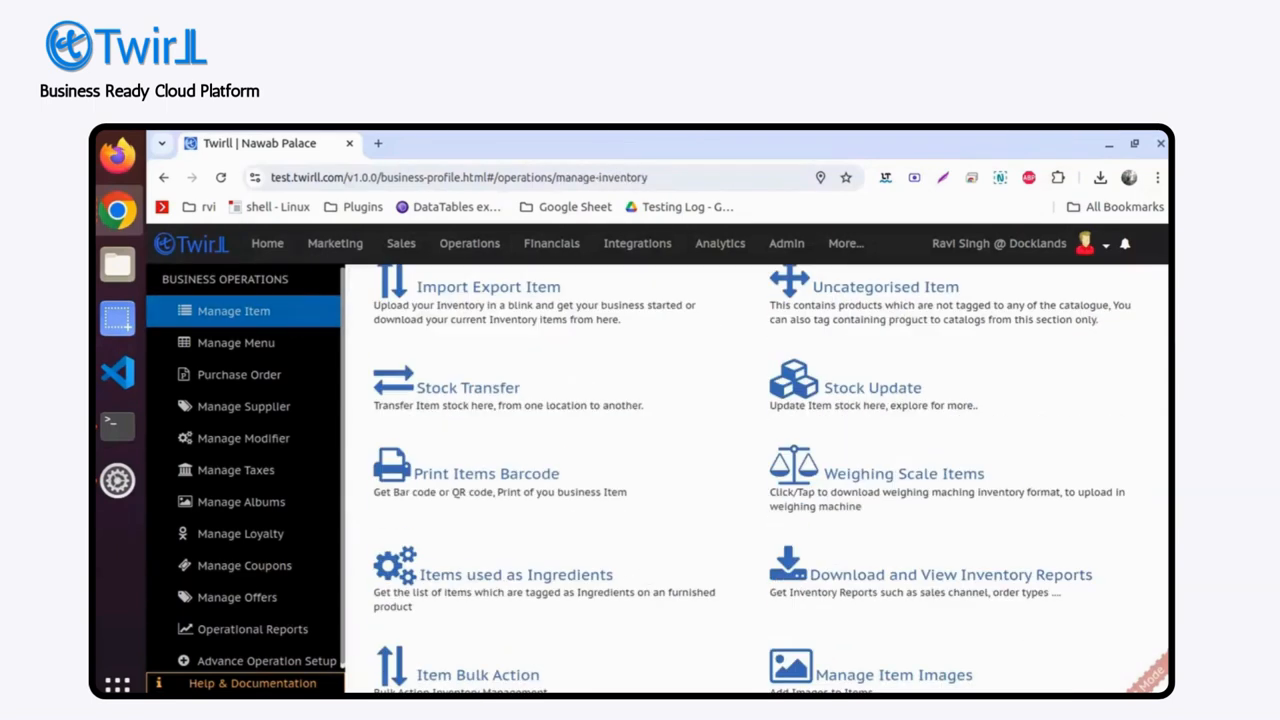
pyautogui.click(478, 674)
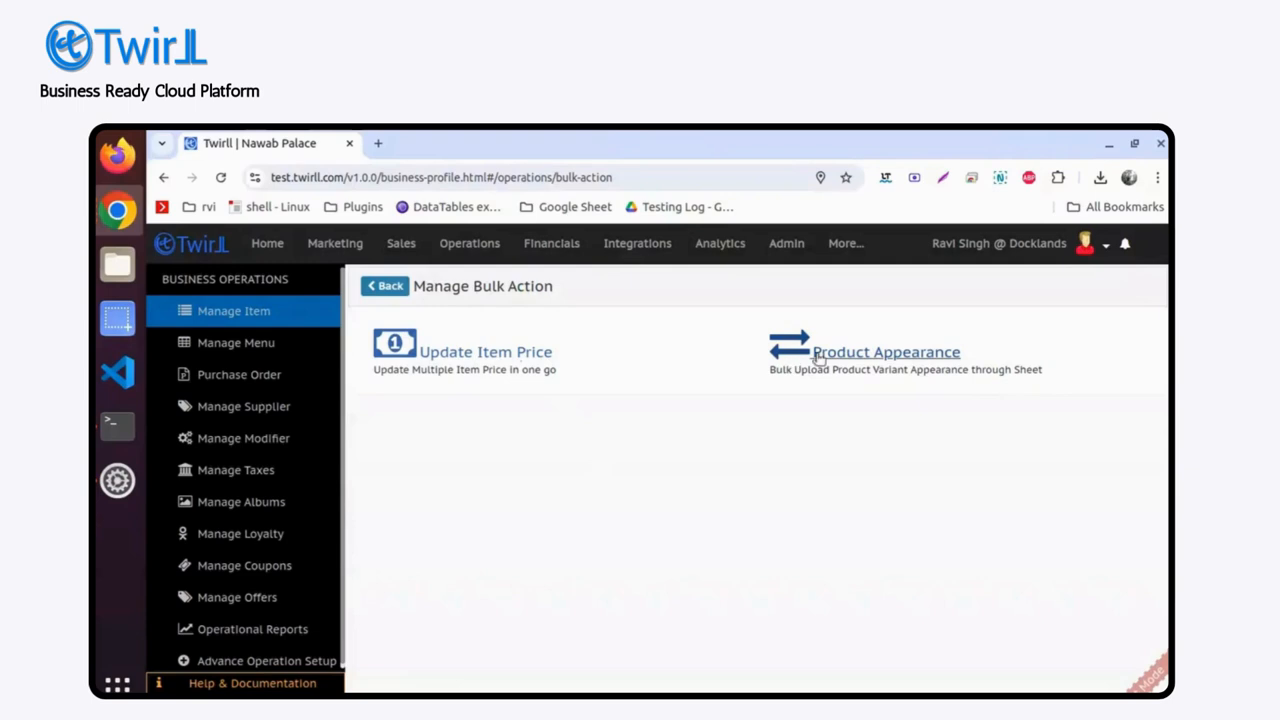
# Open Update Item Price and load the Docklands inventory list
pyautogui.click(485, 351)
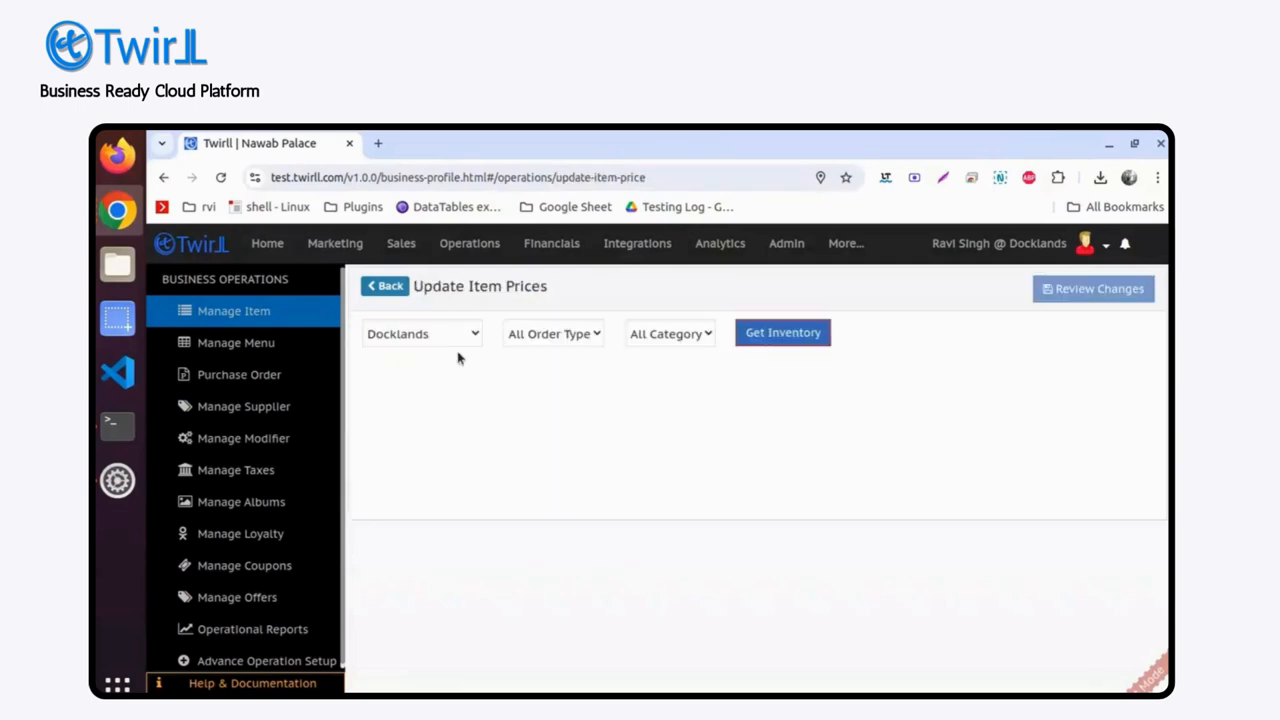
pyautogui.click(779, 332)
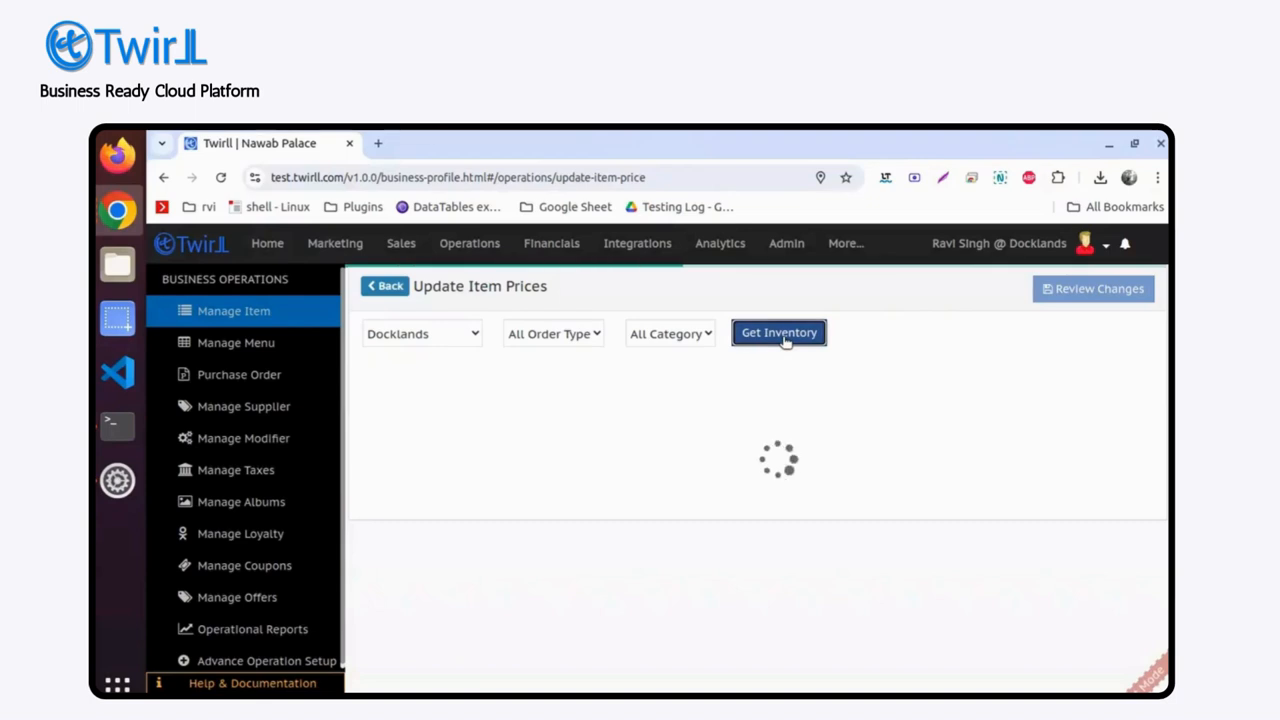
pyautogui.click(779, 332)
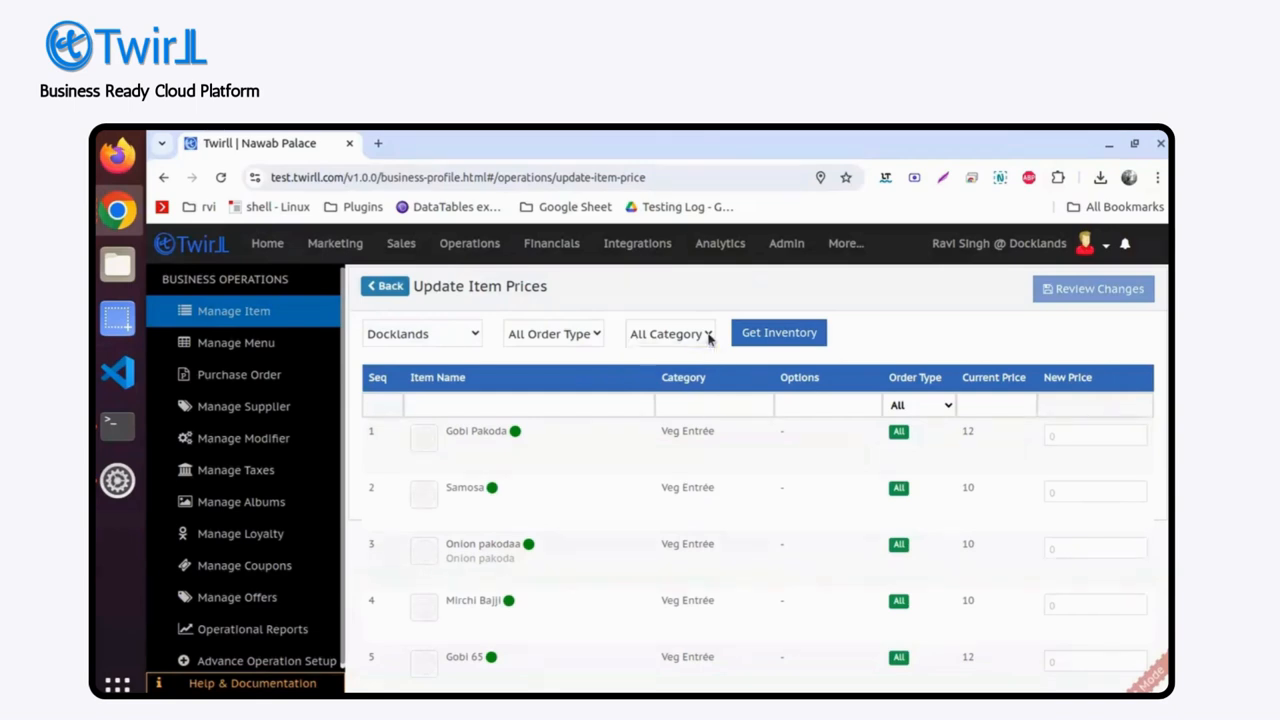
# Filter the inventory to the Take Away order type and browse current prices
pyautogui.click(553, 333)
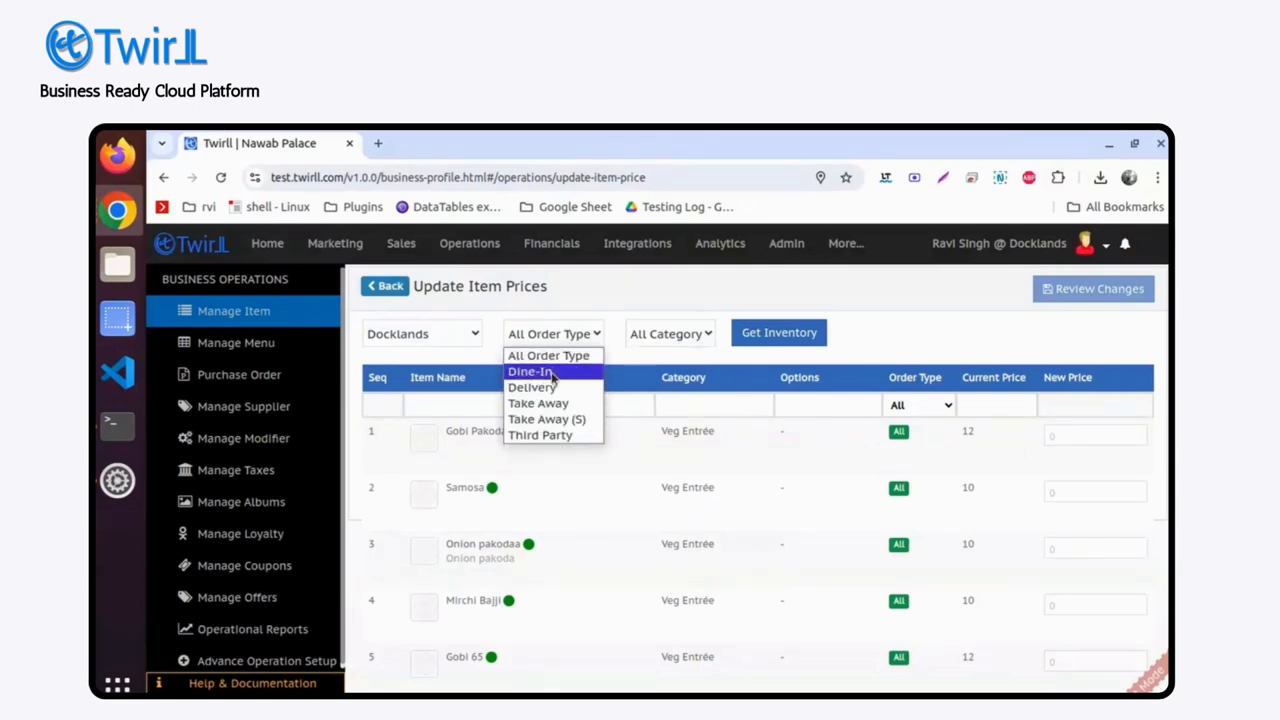
pyautogui.click(538, 403)
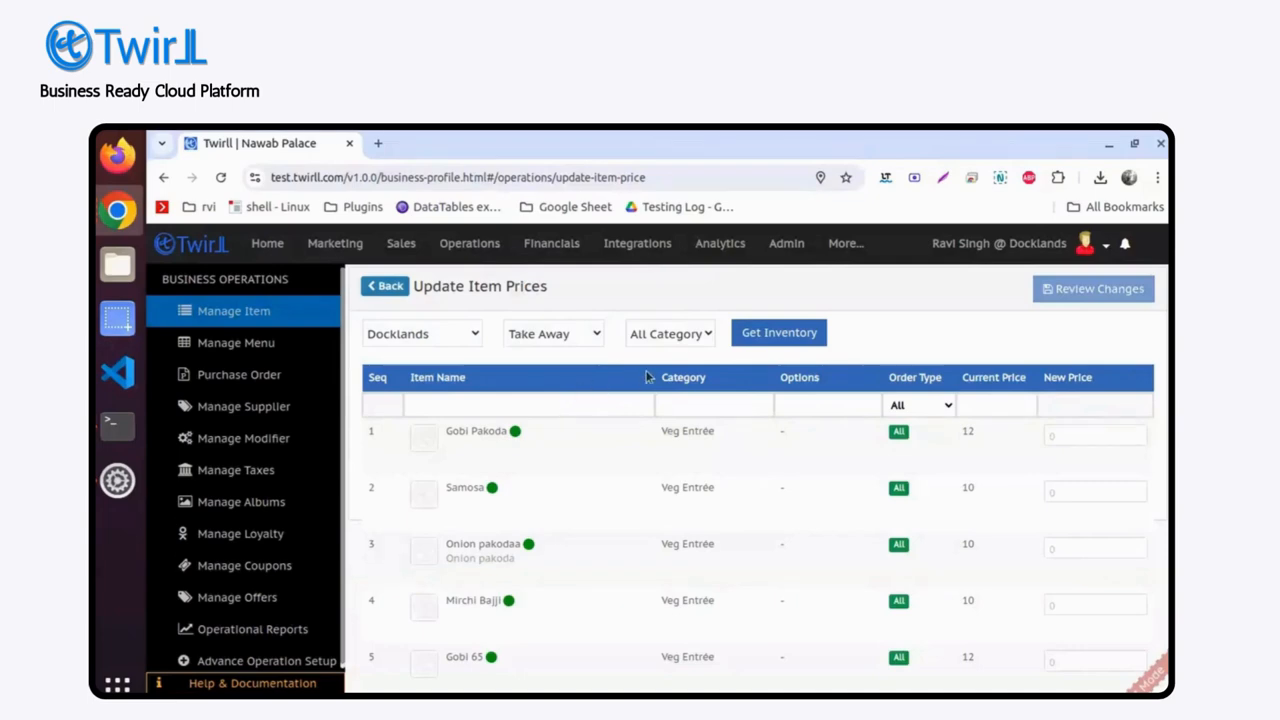
pyautogui.click(778, 332)
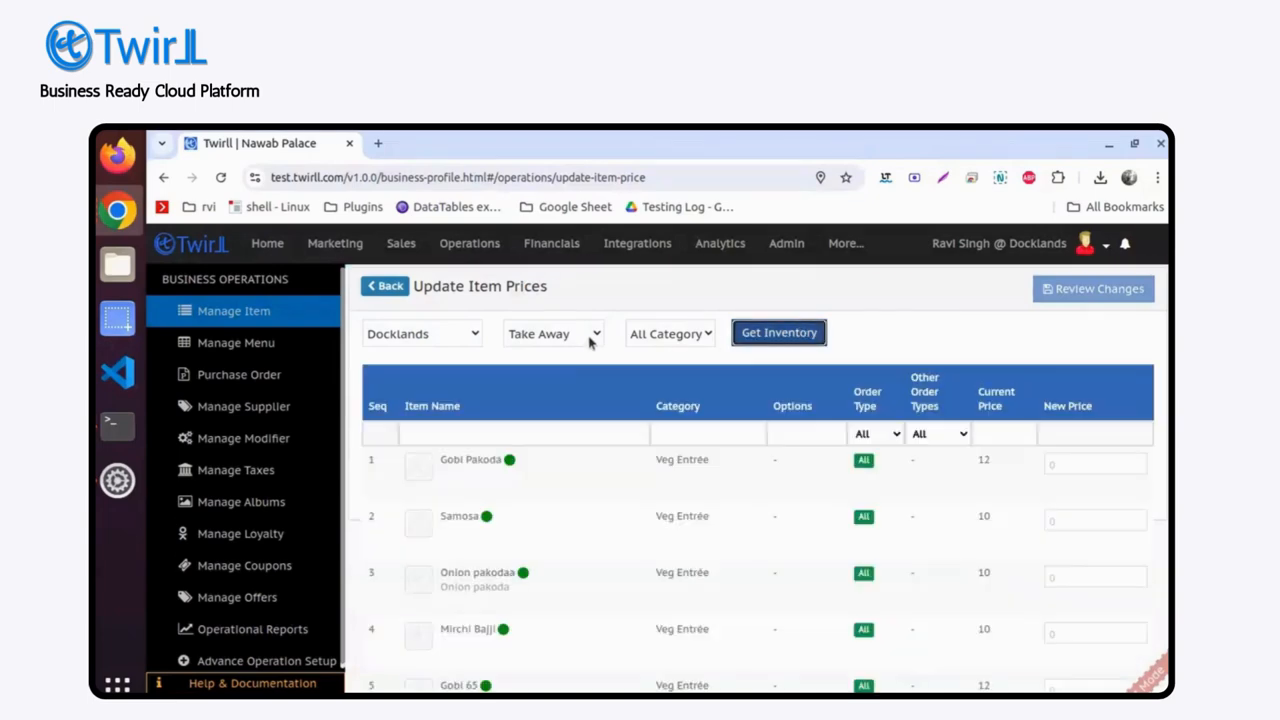
pyautogui.scroll(-3)
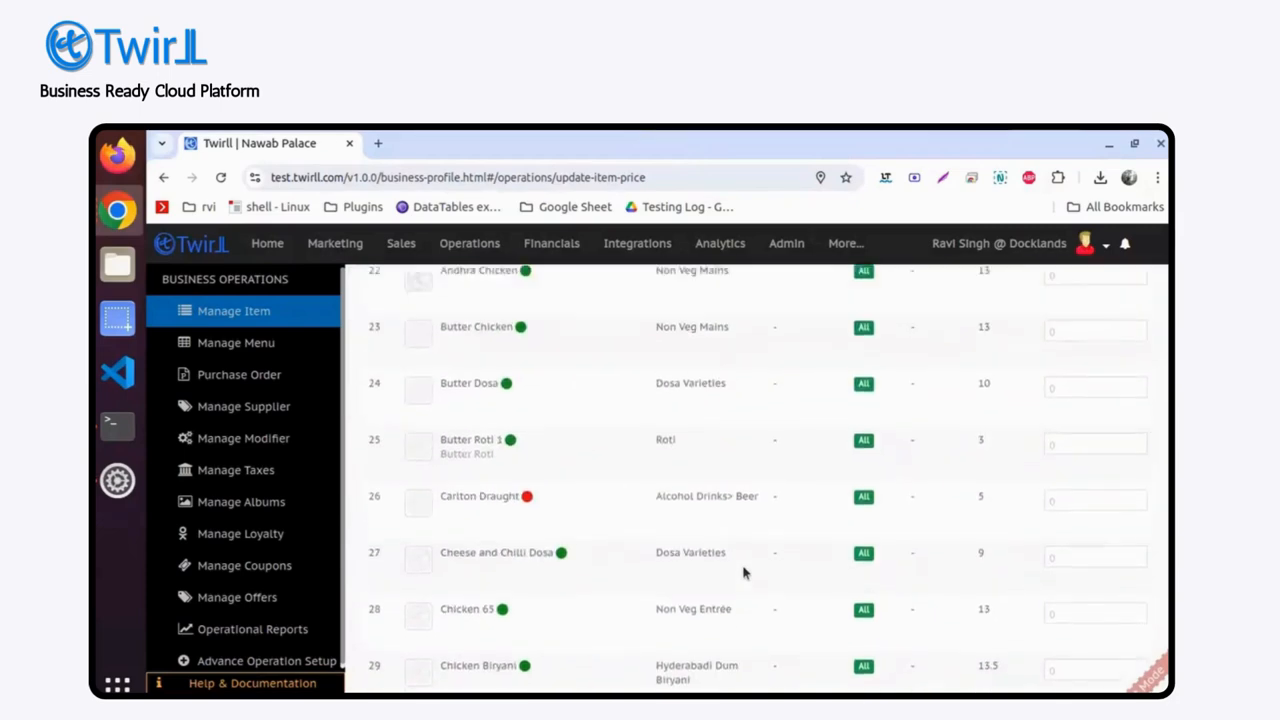
pyautogui.scroll(-3)
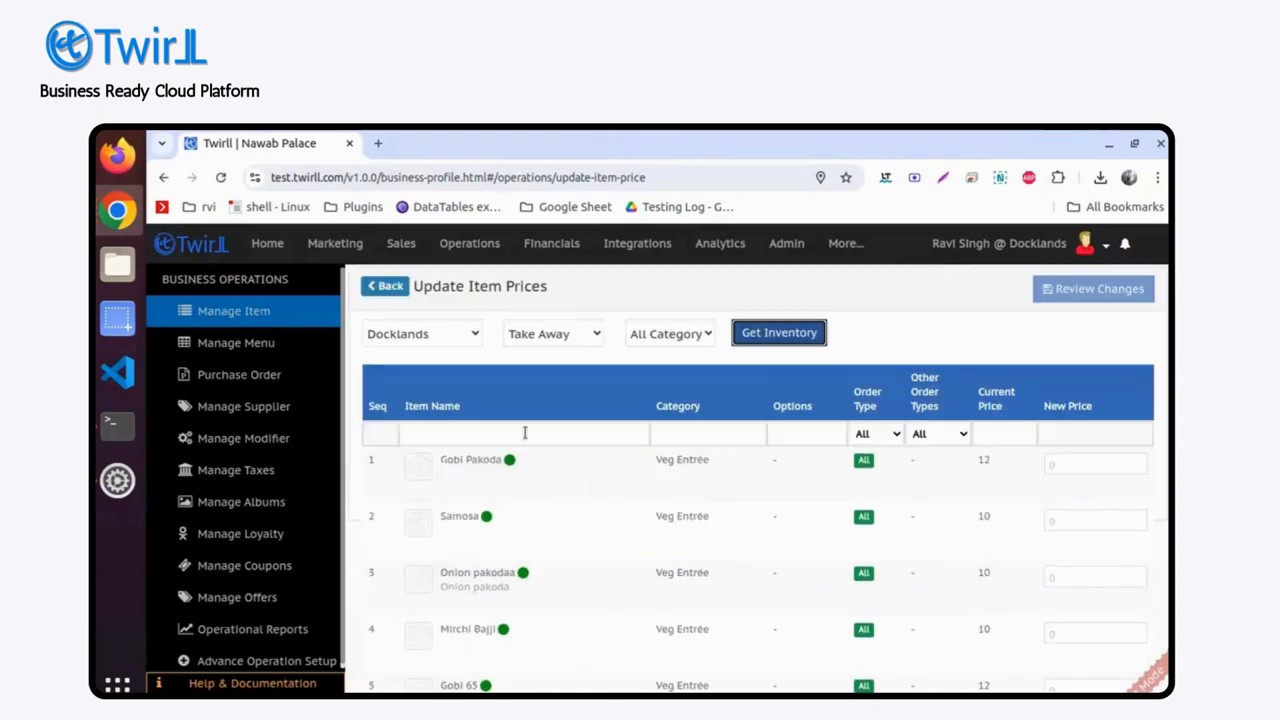
# Filter items by 'Mir' and enter a new Take Away price of 12 for Mirchi Bajji
pyautogui.write('Mirch')
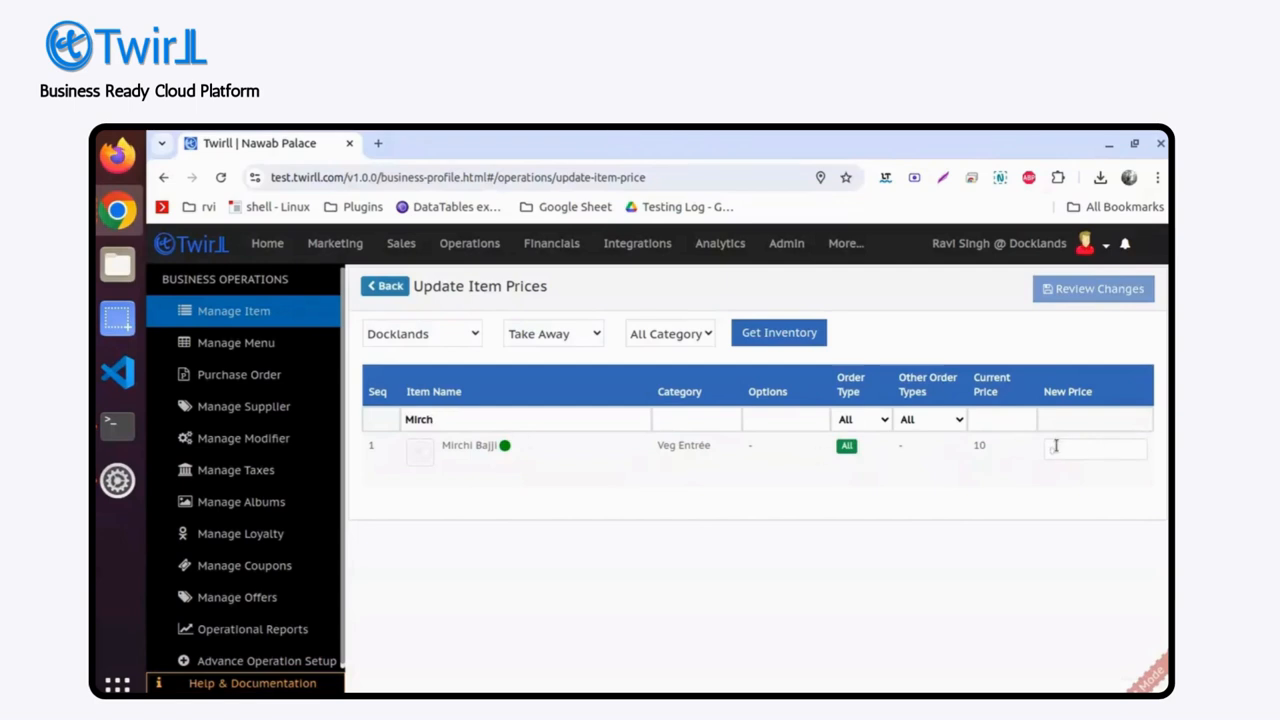
pyautogui.write('12')
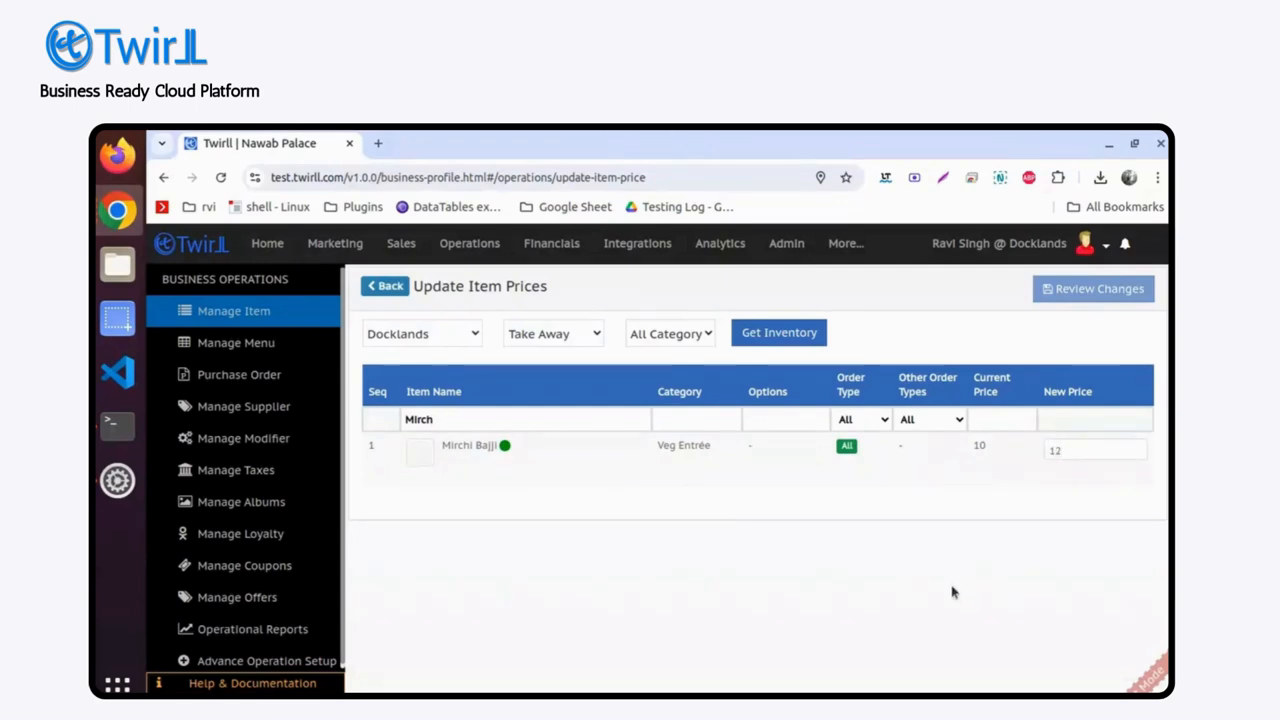
pyautogui.moveTo(772, 489)
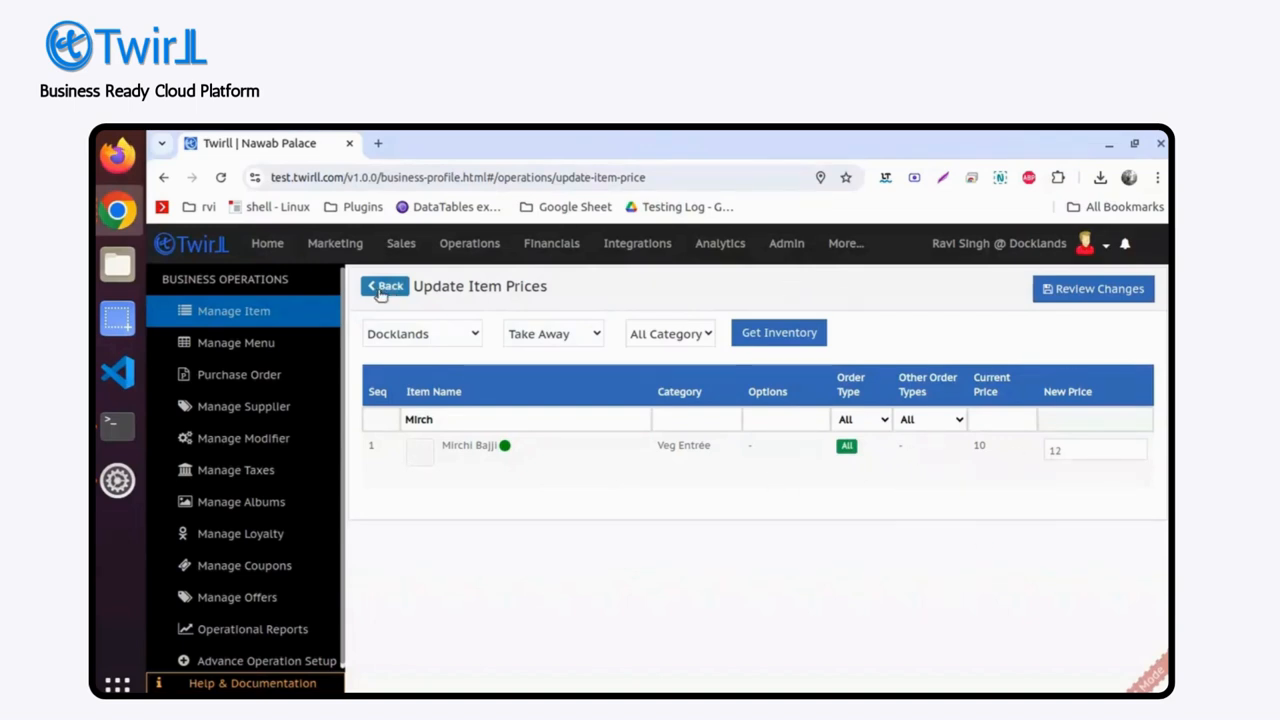
# Leave the price update page and return to Manage Item via the sidebar
pyautogui.click(384, 286)
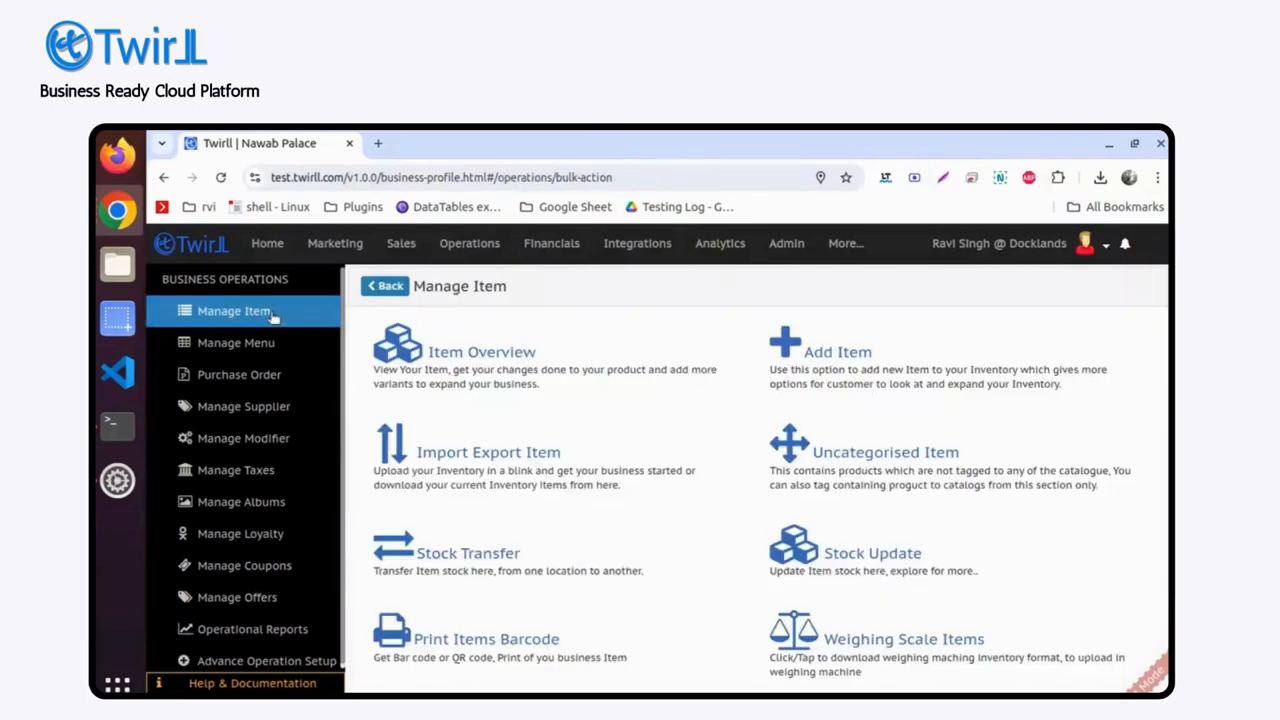
pyautogui.click(234, 310)
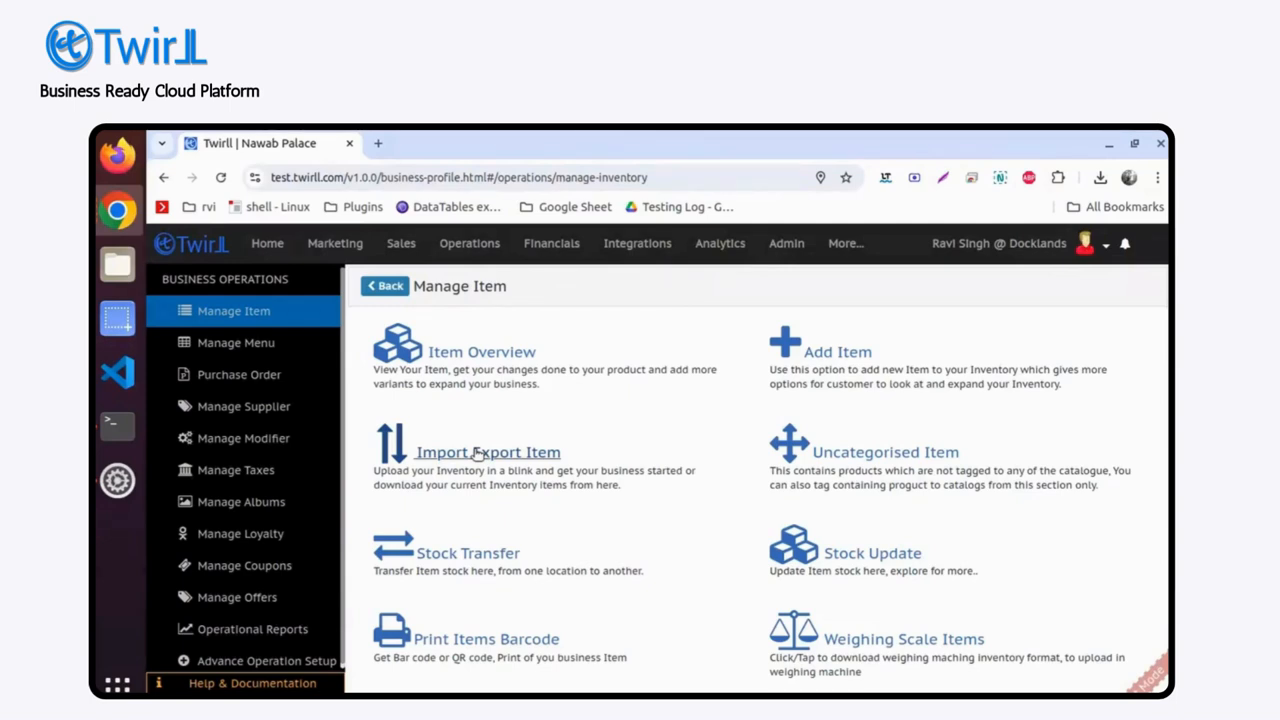
pyautogui.moveTo(233, 311)
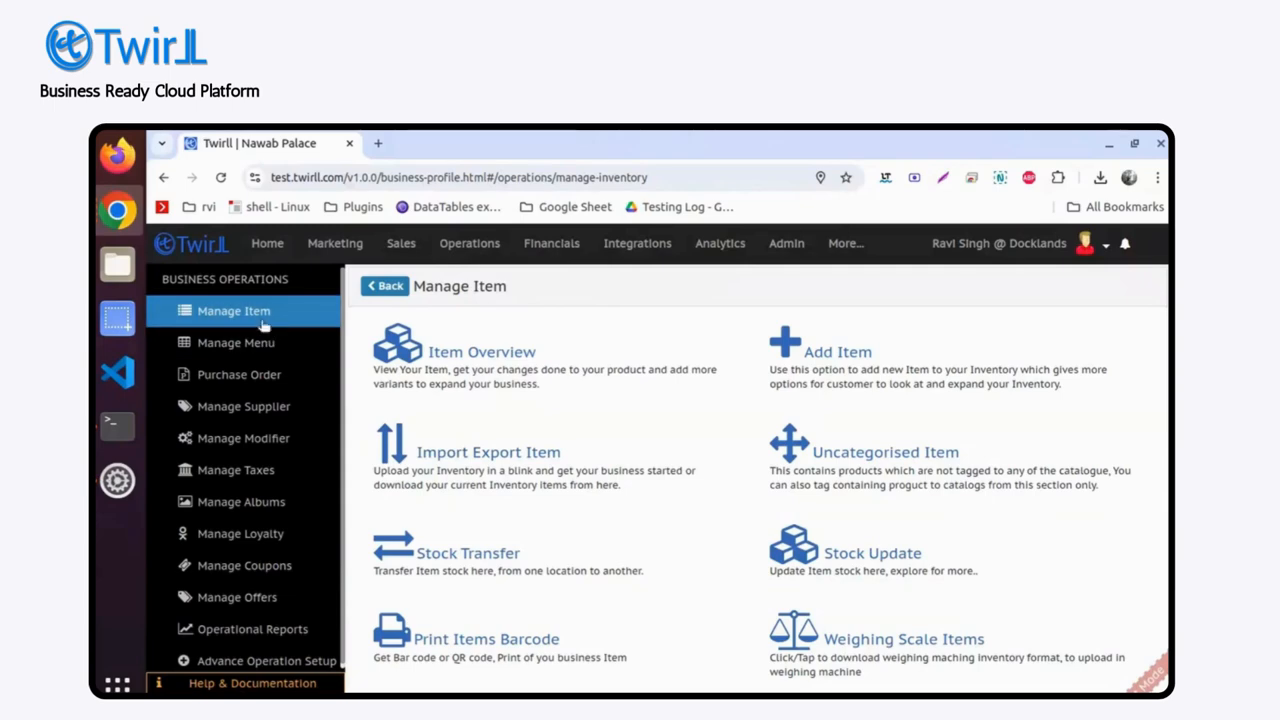
pyautogui.moveTo(488, 452)
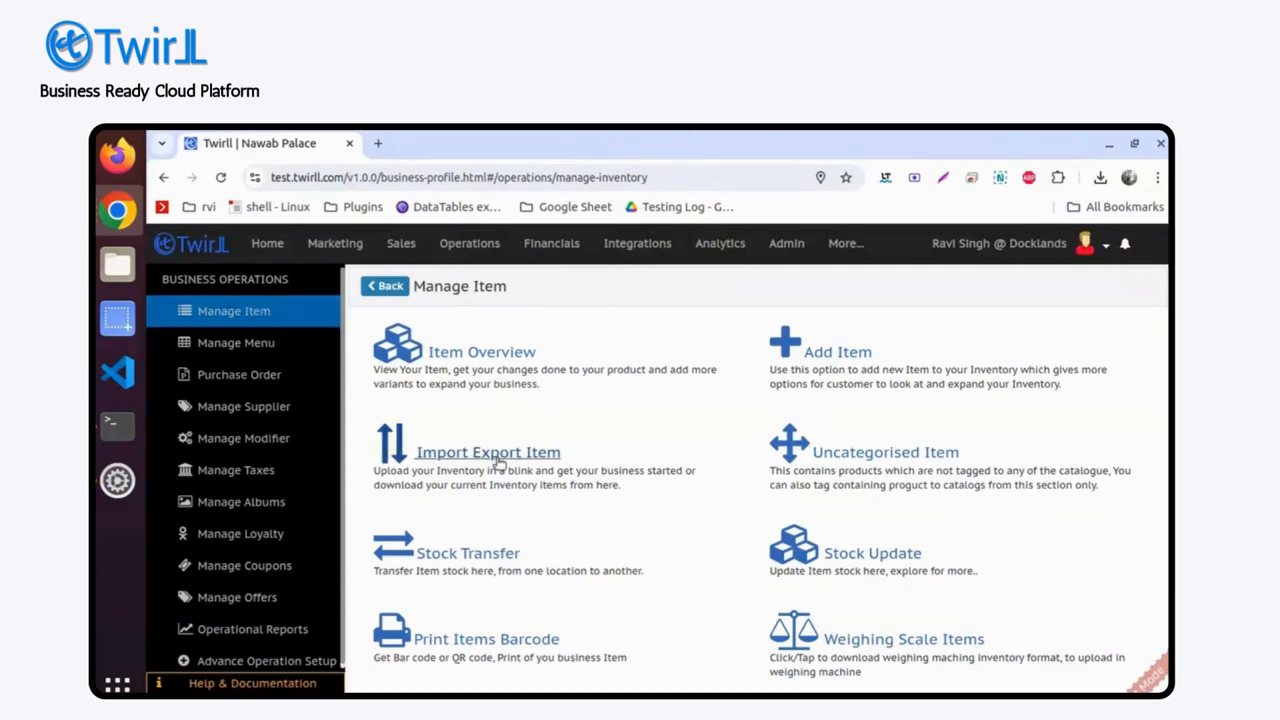
pyautogui.click(487, 452)
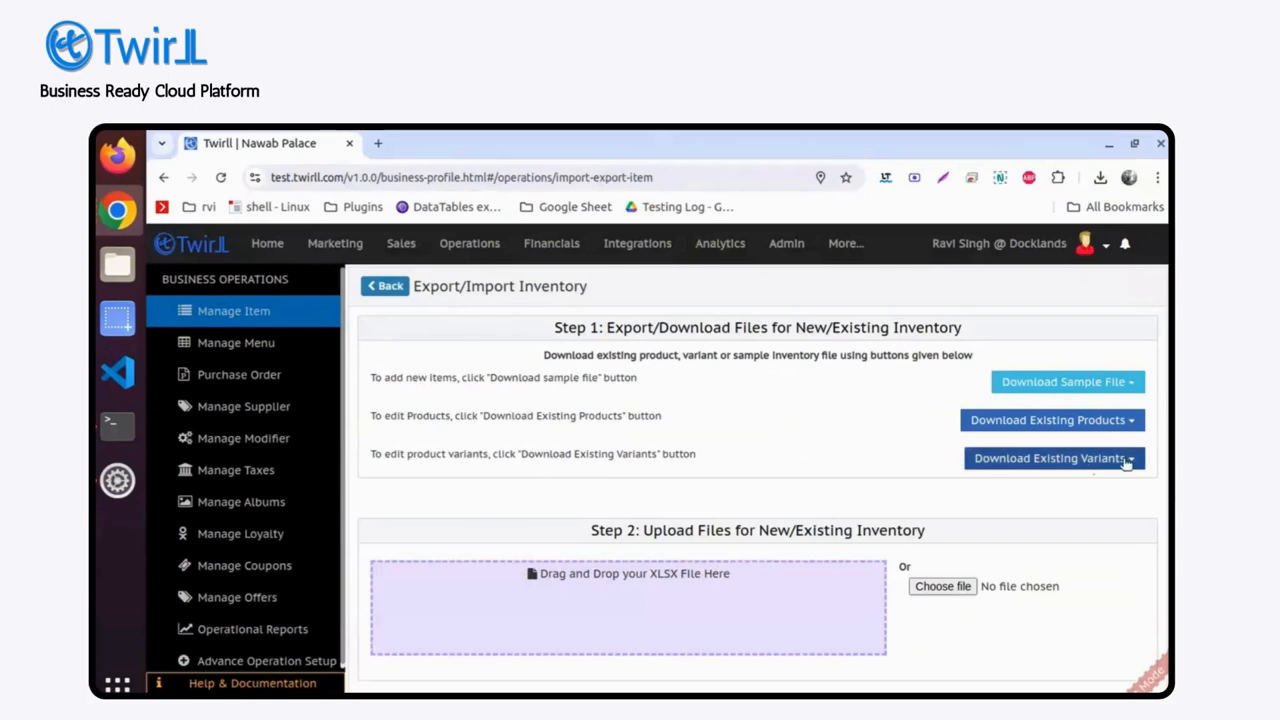
pyautogui.click(1050, 458)
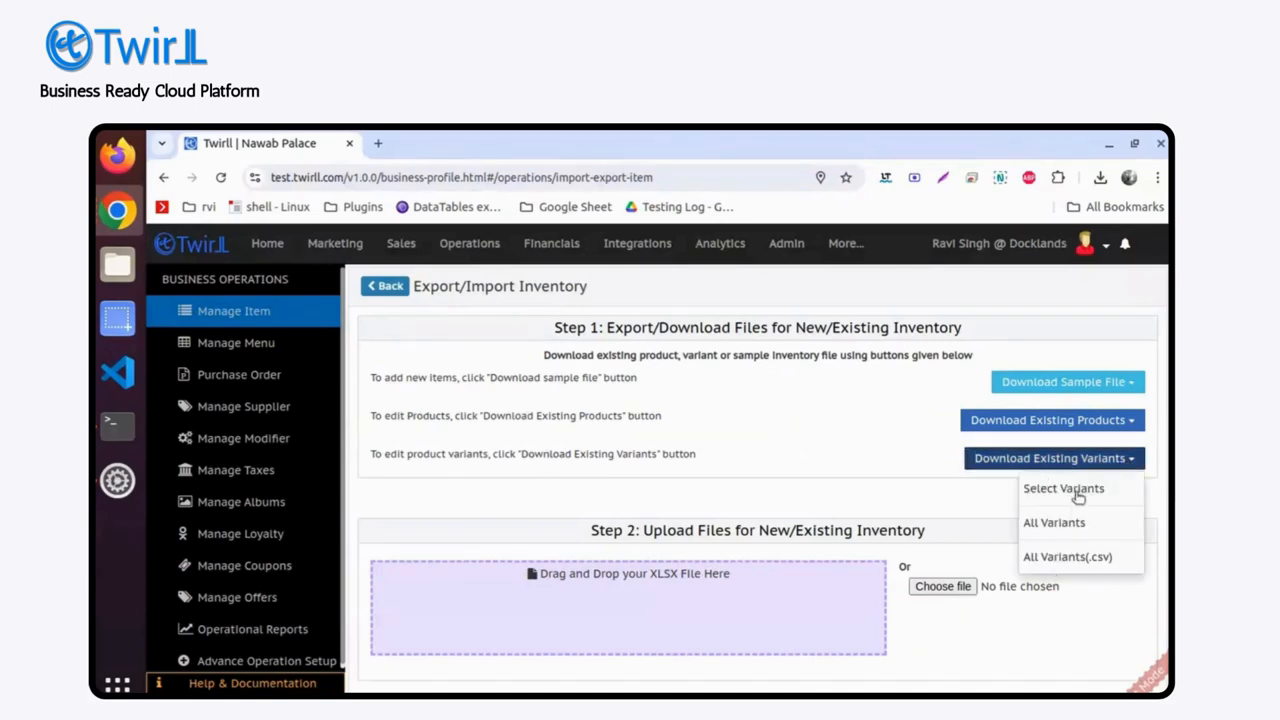
pyautogui.click(1051, 420)
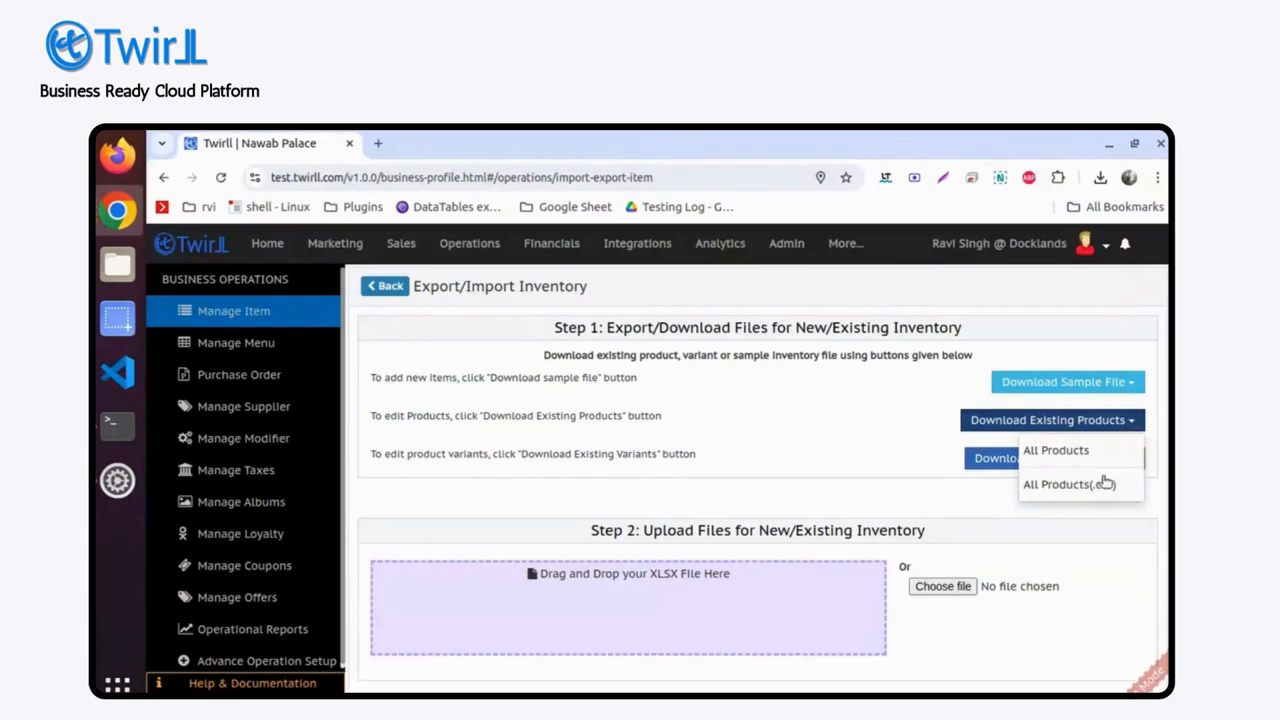
pyautogui.moveTo(855, 471)
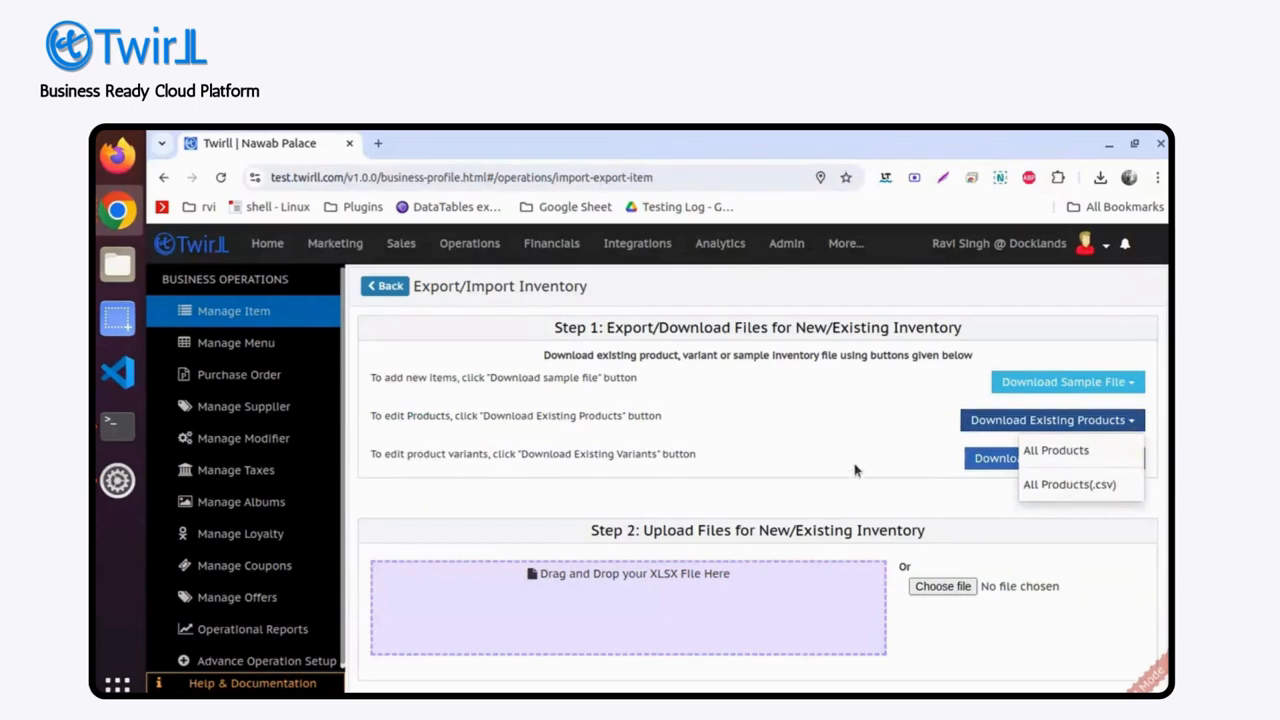
pyautogui.click(1050, 458)
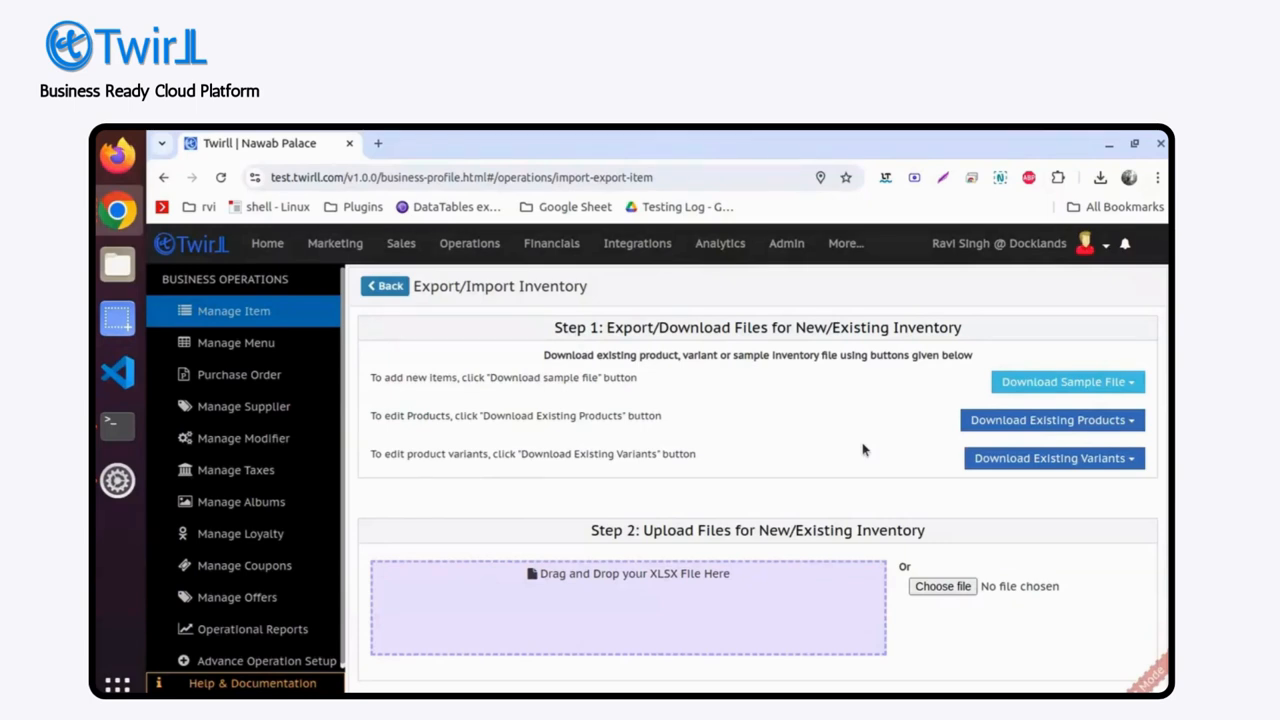
pyautogui.moveTo(903, 458)
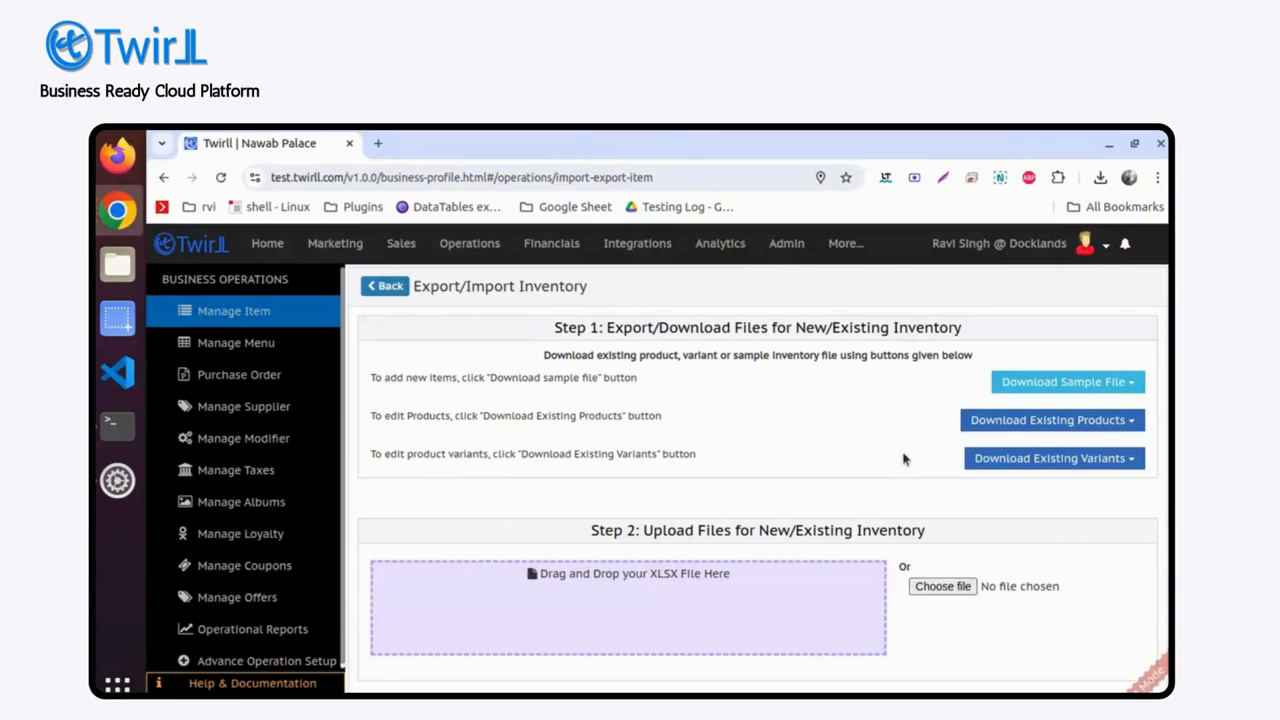
pyautogui.moveTo(841, 428)
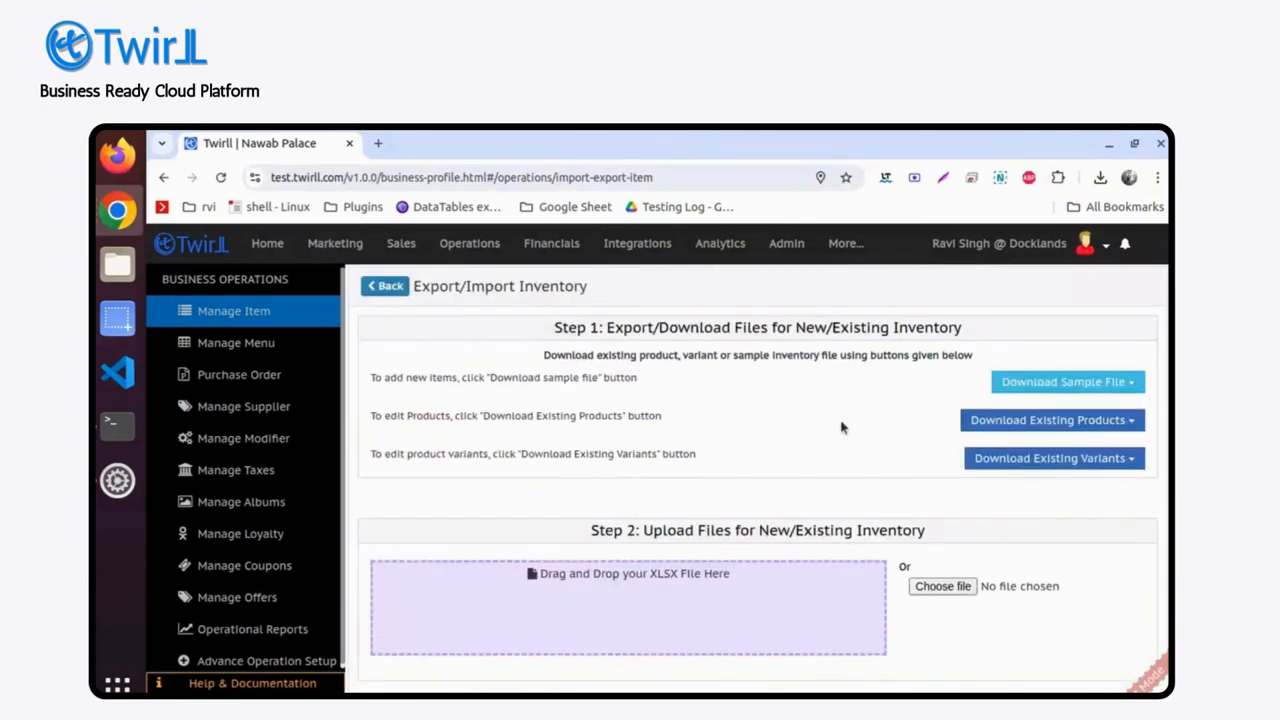
pyautogui.moveTo(384, 286)
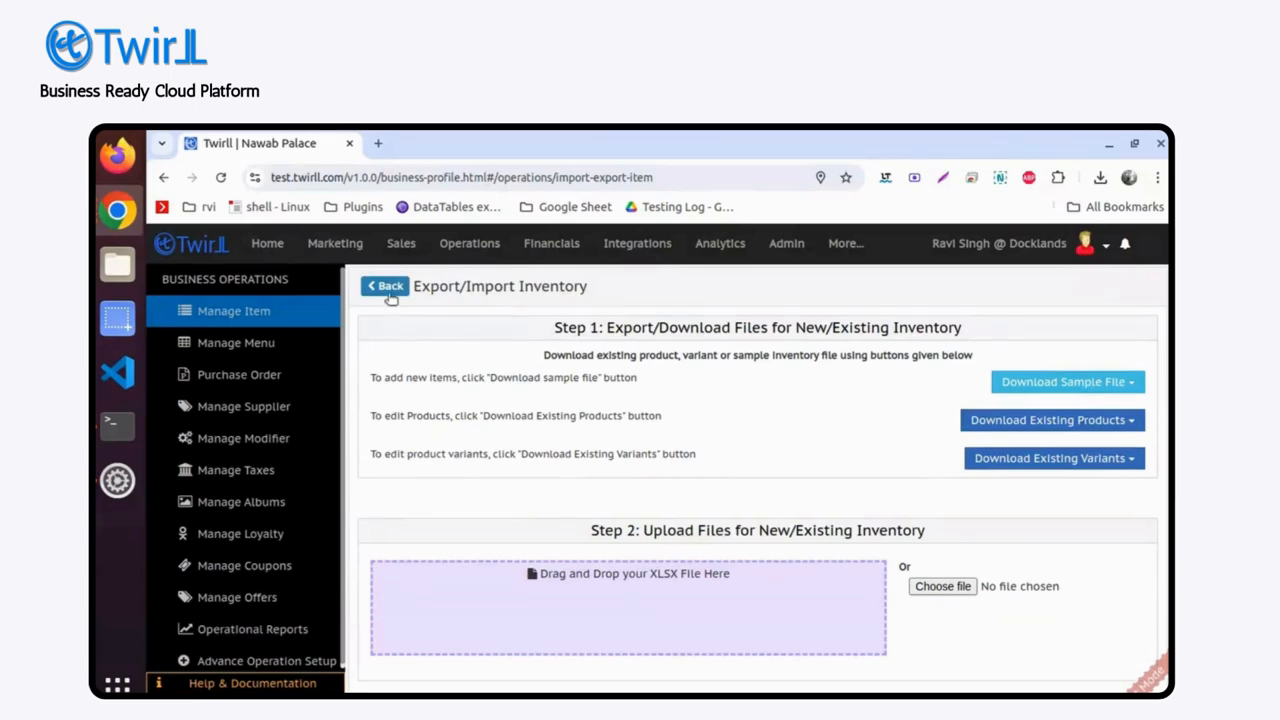
pyautogui.click(384, 286)
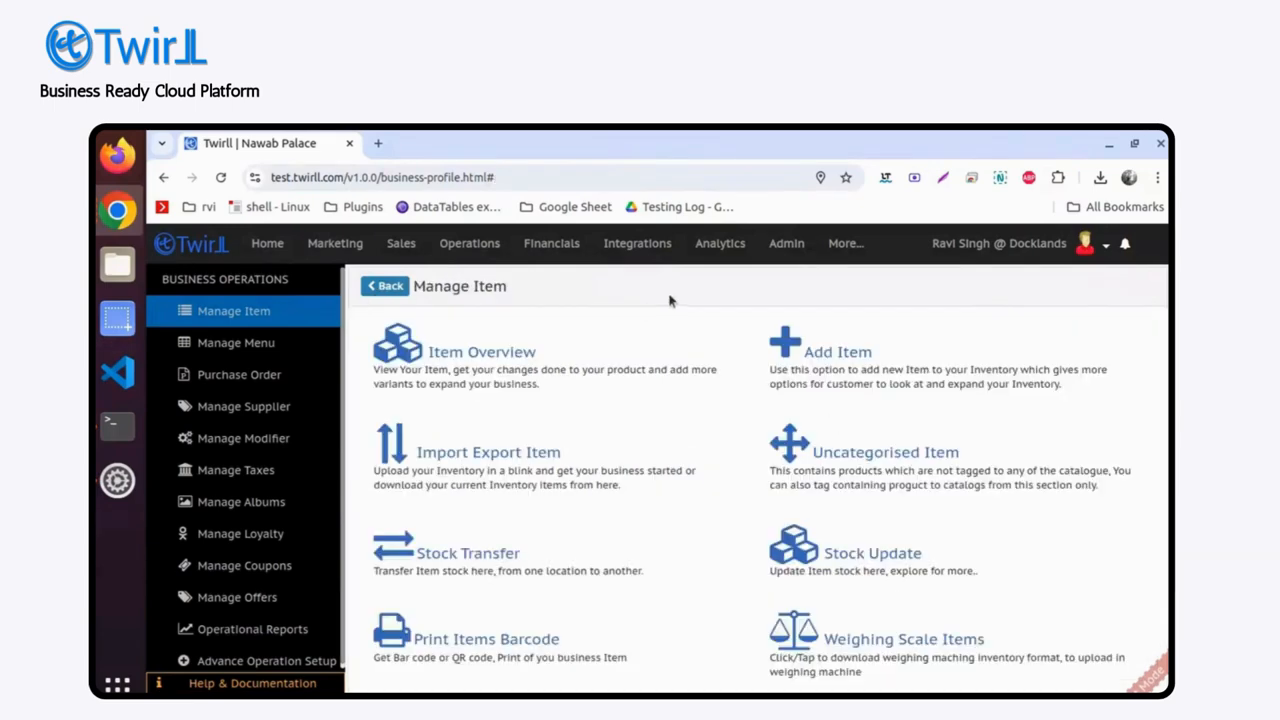